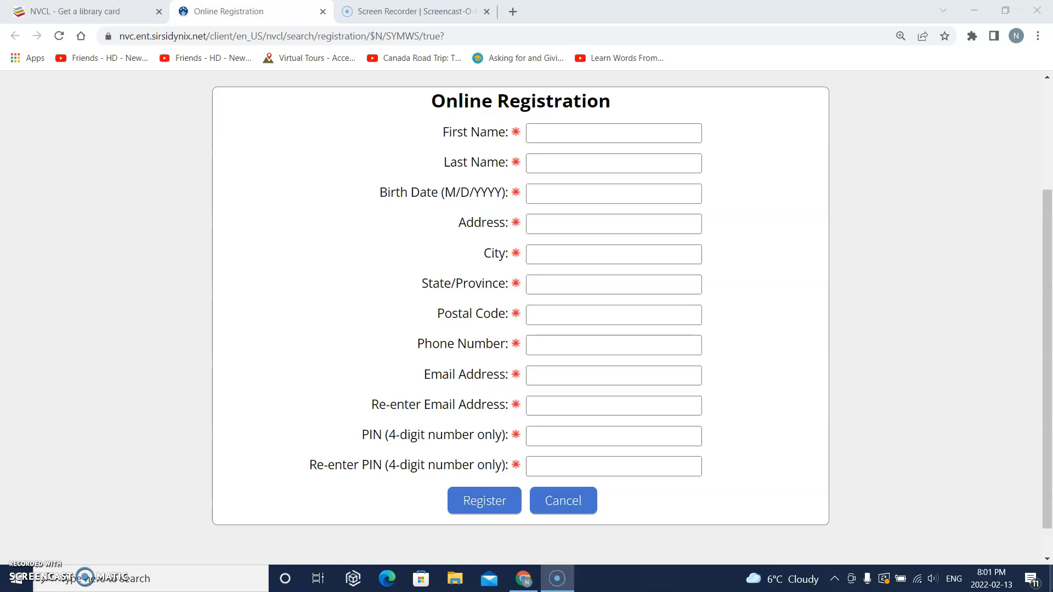
{"action": "mouse_move", "coordinate": [1041, 560]}
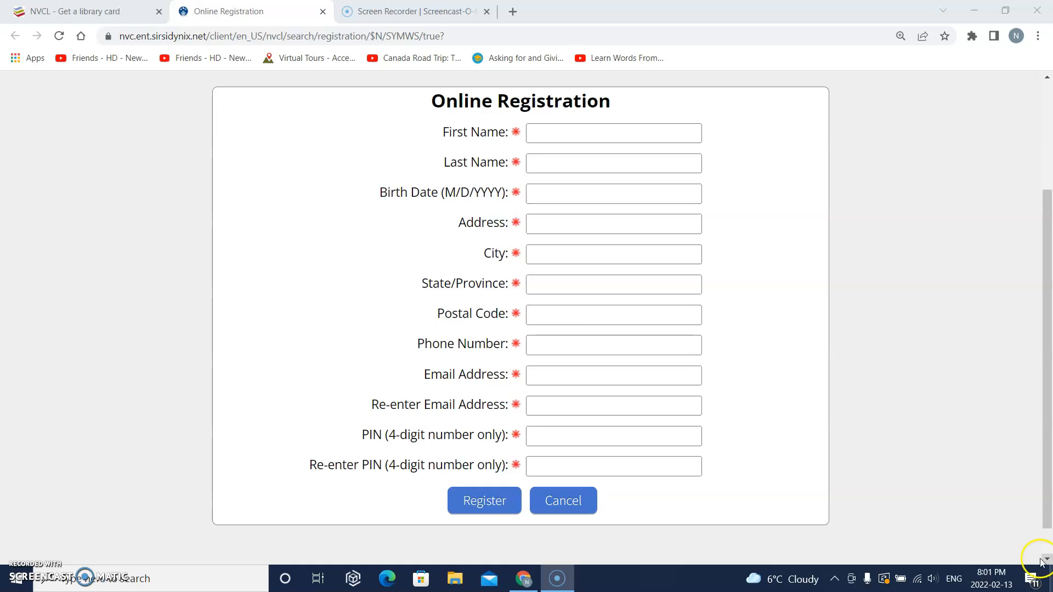
{"action": "mouse_move", "coordinate": [429, 143]}
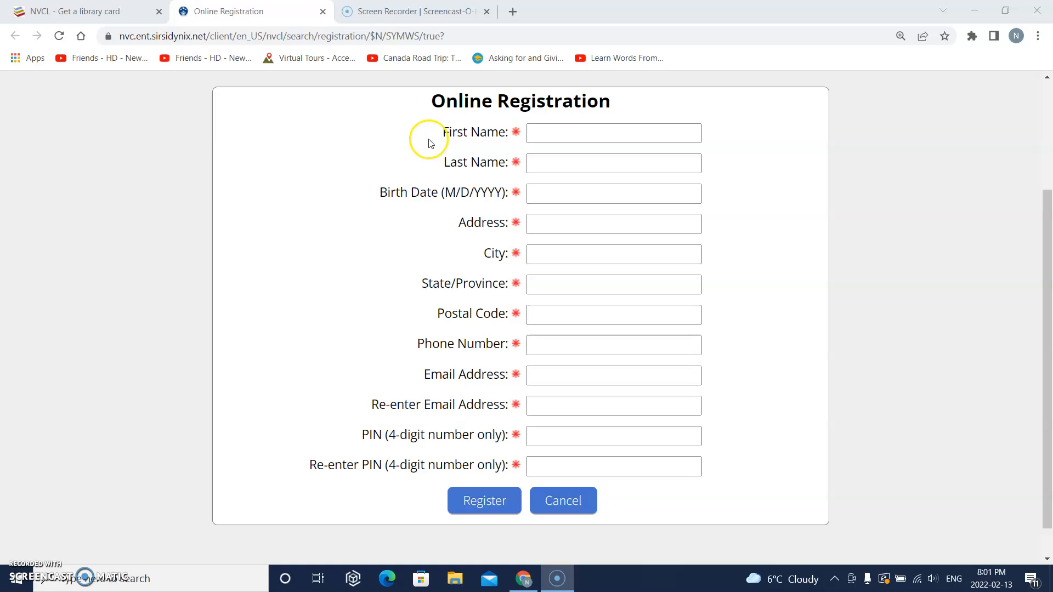
{"action": "mouse_move", "coordinate": [450, 142]}
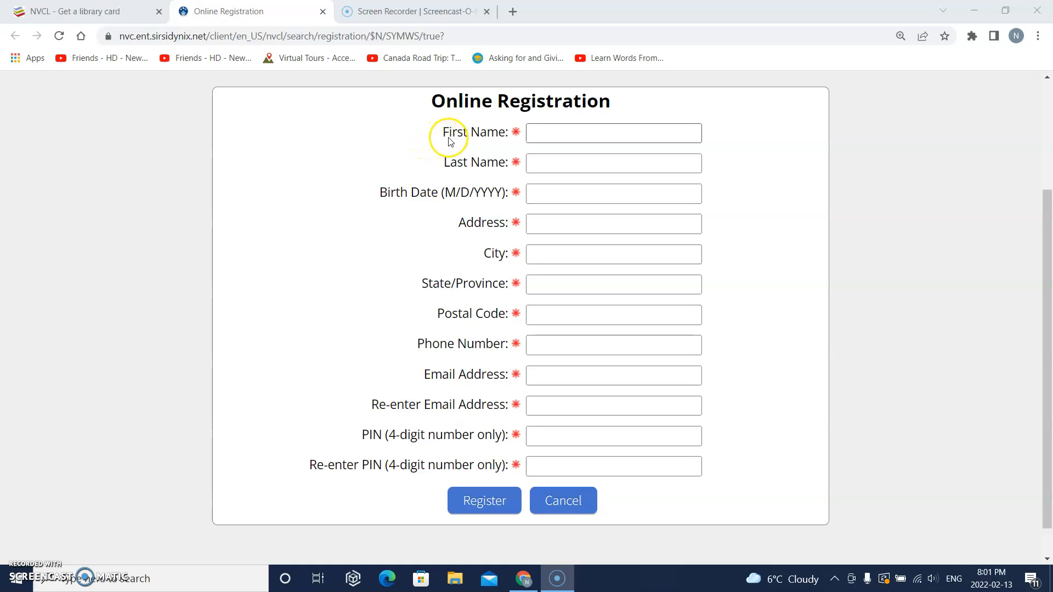
{"action": "mouse_move", "coordinate": [479, 141]}
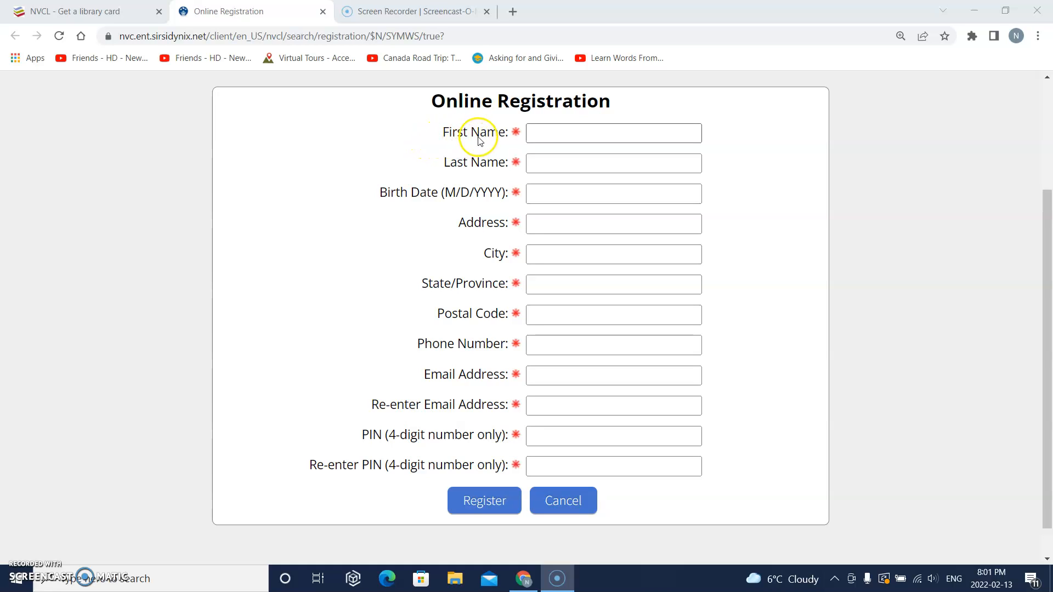
{"action": "mouse_move", "coordinate": [495, 141]}
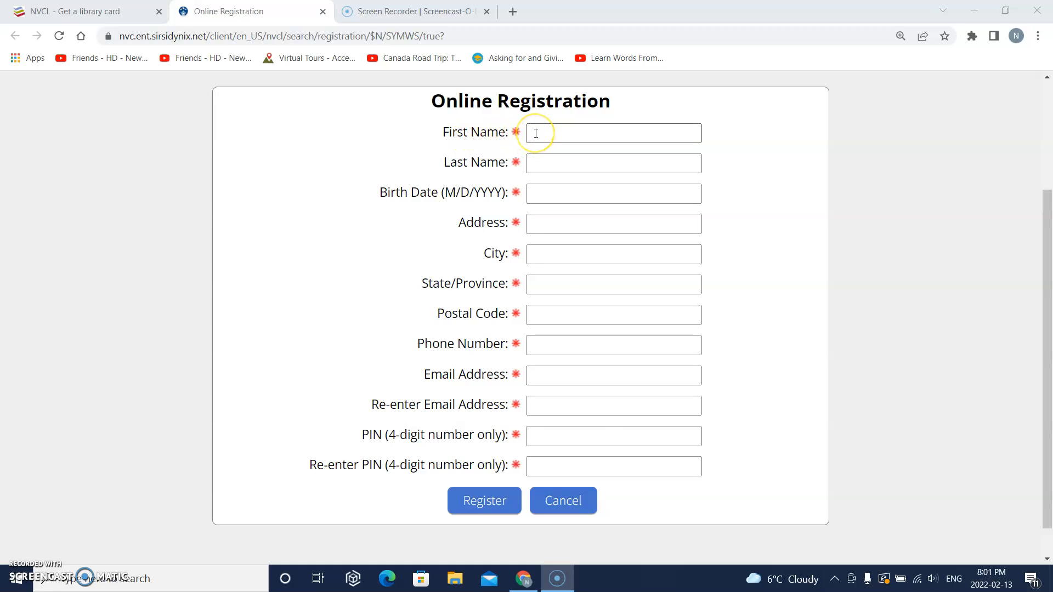
- Enter 'Jane' in the First Name field
{"action": "left_click", "coordinate": [612, 132]}
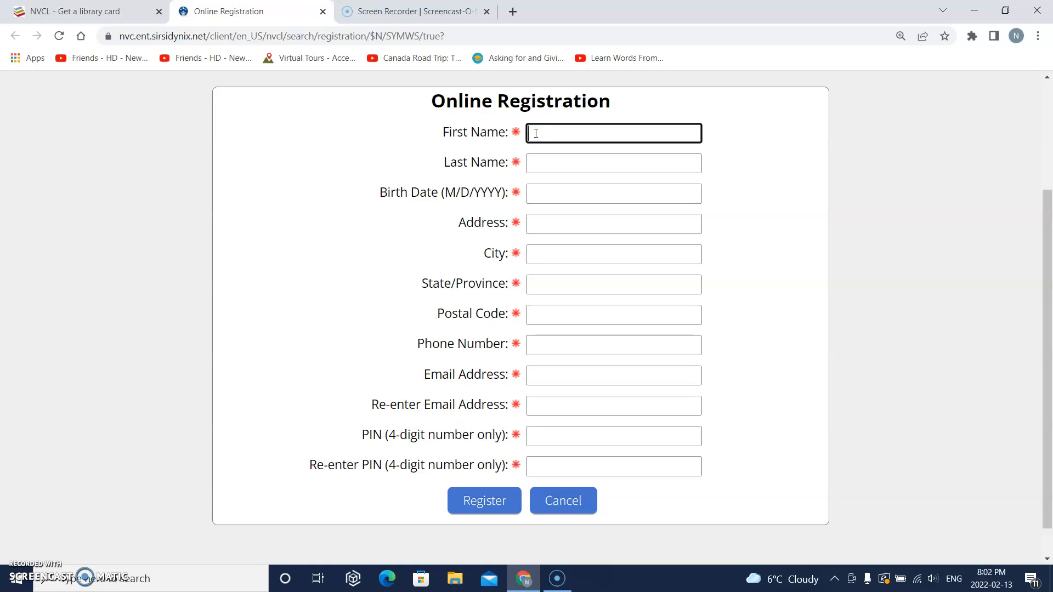
{"action": "type", "text": "Jane"}
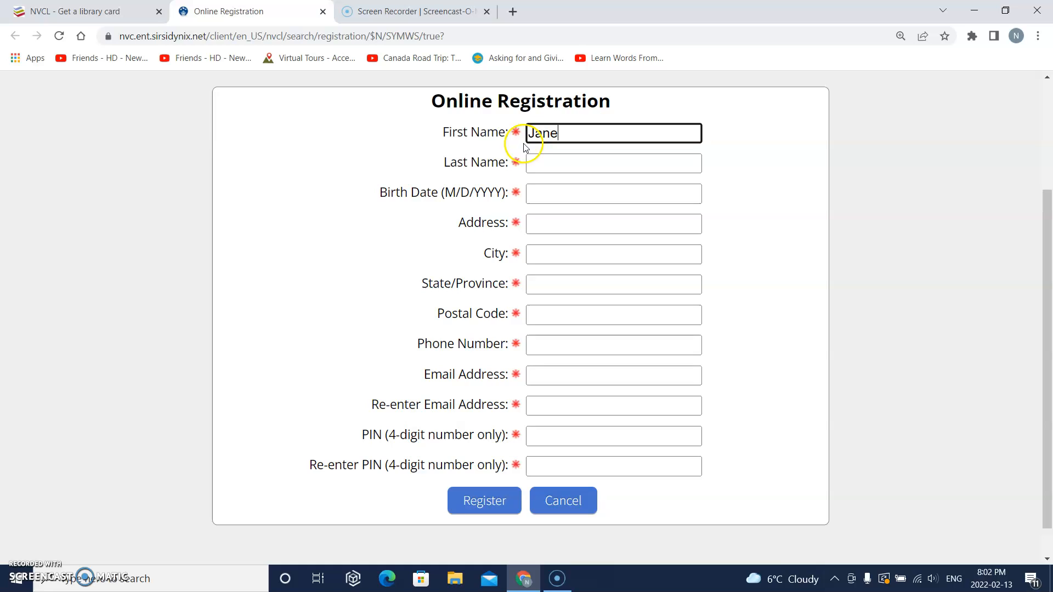
{"action": "mouse_move", "coordinate": [540, 125]}
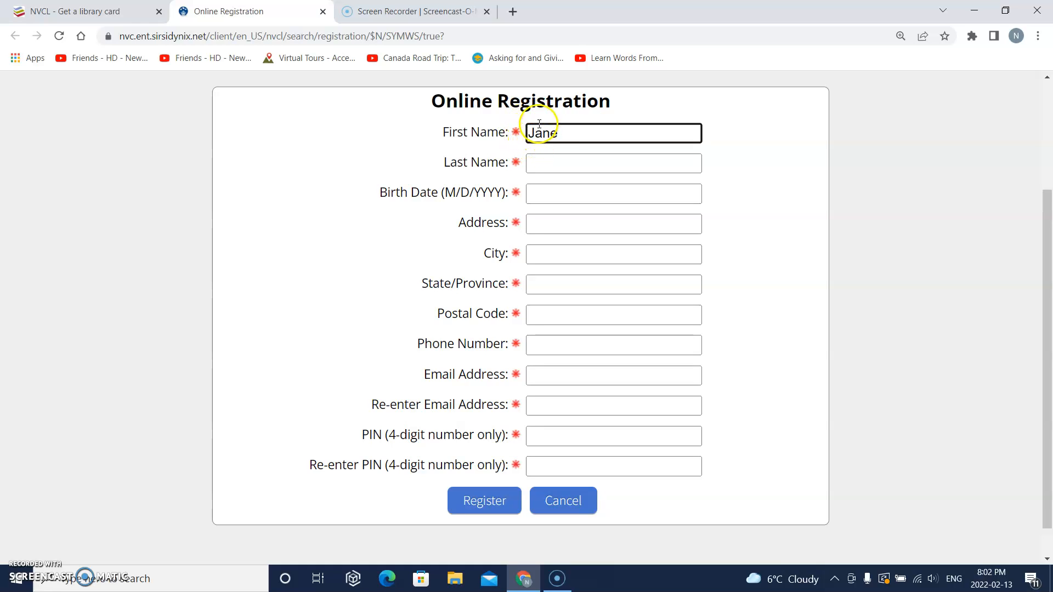
{"action": "mouse_move", "coordinate": [499, 174]}
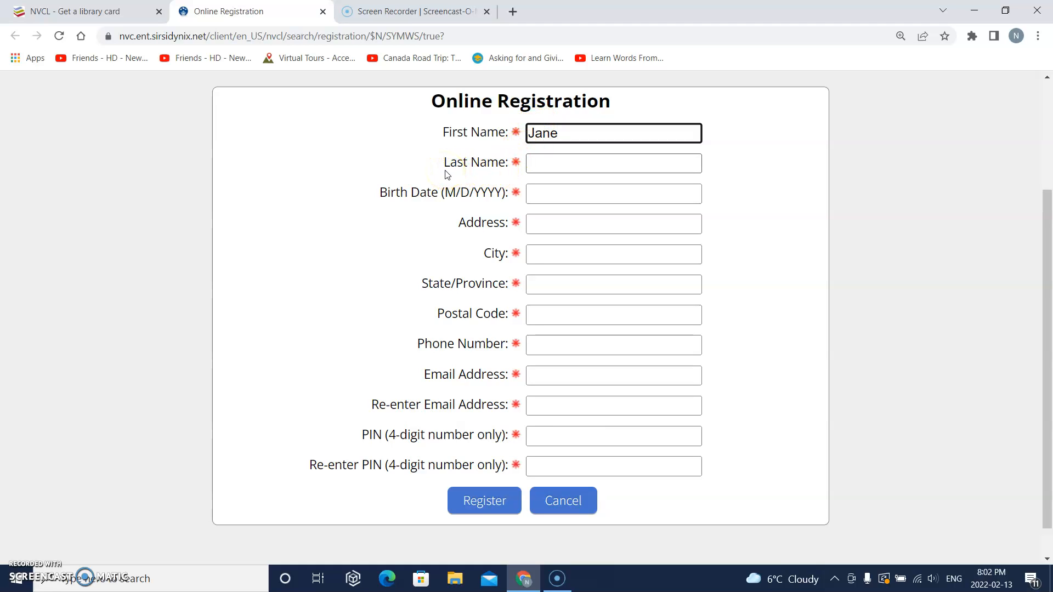
{"action": "mouse_move", "coordinate": [445, 176]}
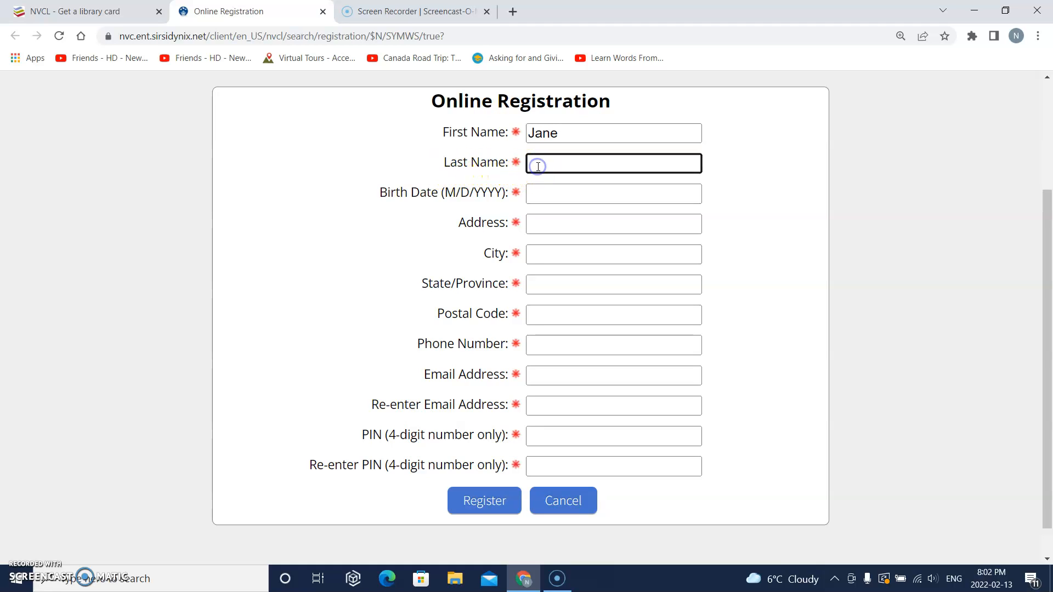
{"action": "mouse_move", "coordinate": [508, 182]}
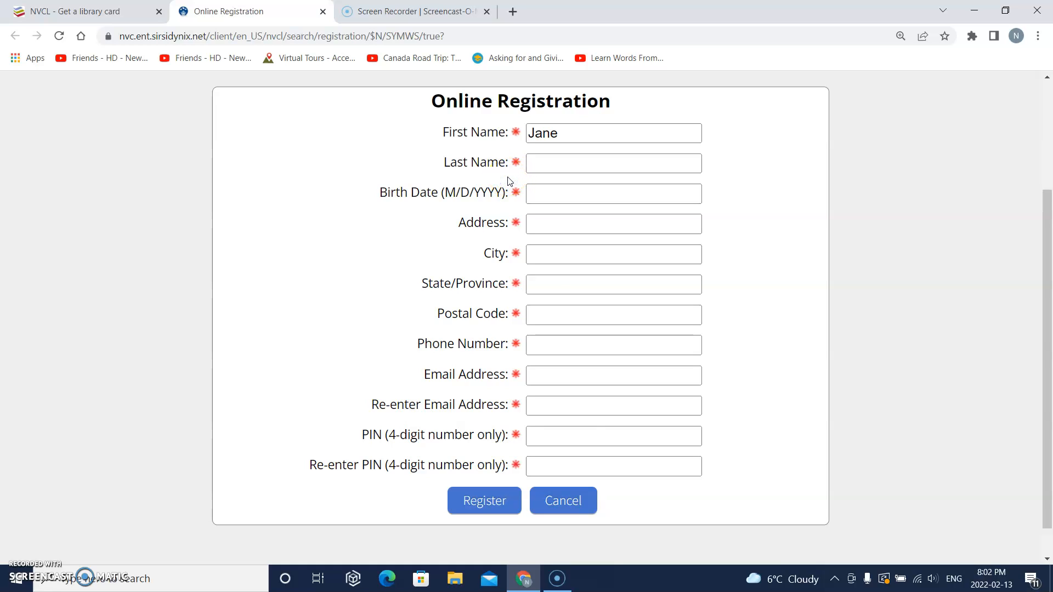
- Type 'Austen' into the Last Name field
{"action": "type", "text": "Au"}
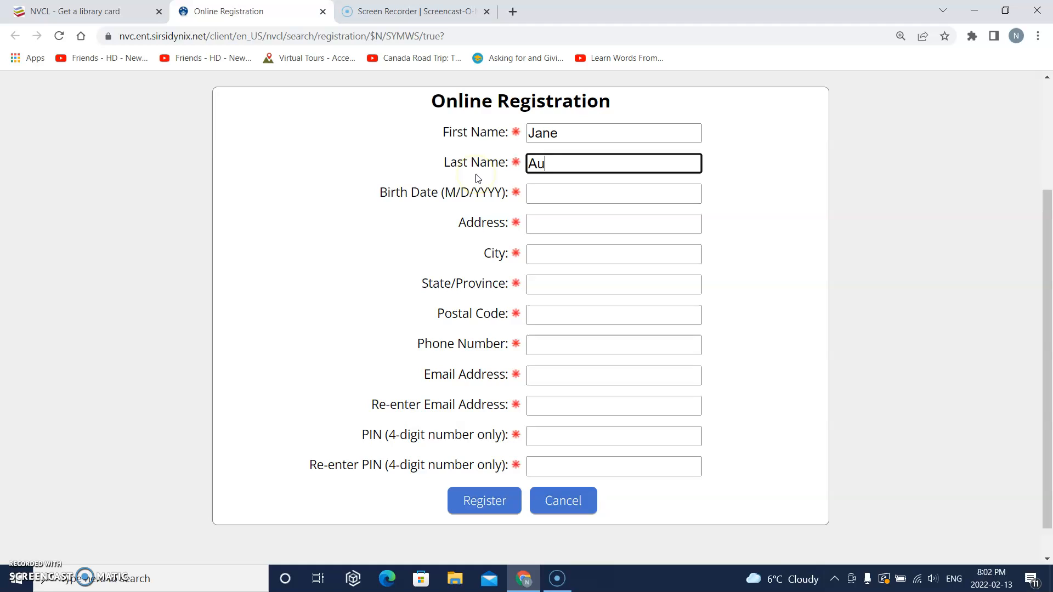
{"action": "type", "text": "sten"}
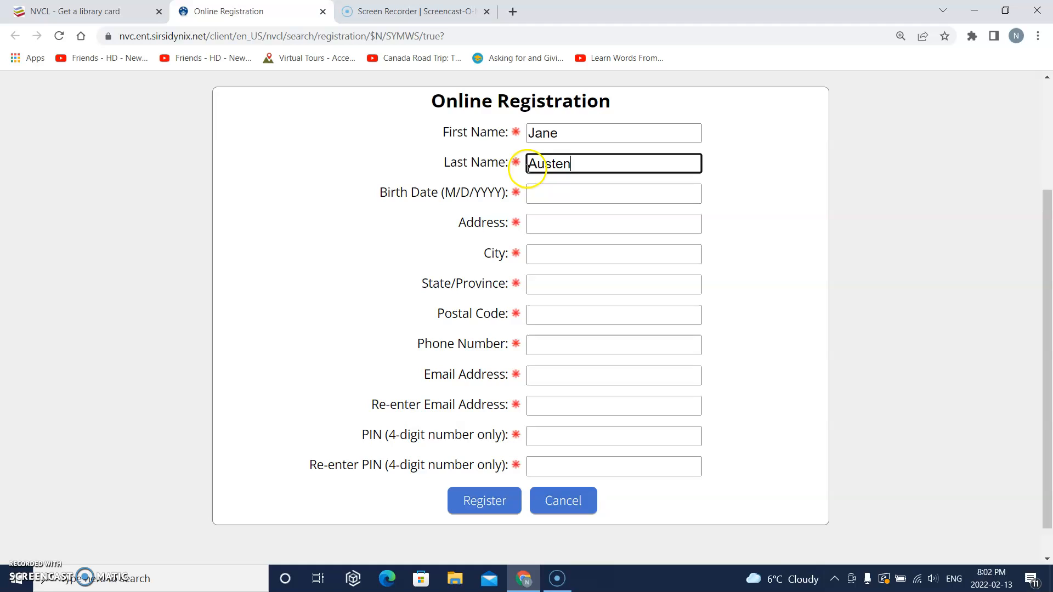
{"action": "mouse_move", "coordinate": [427, 199]}
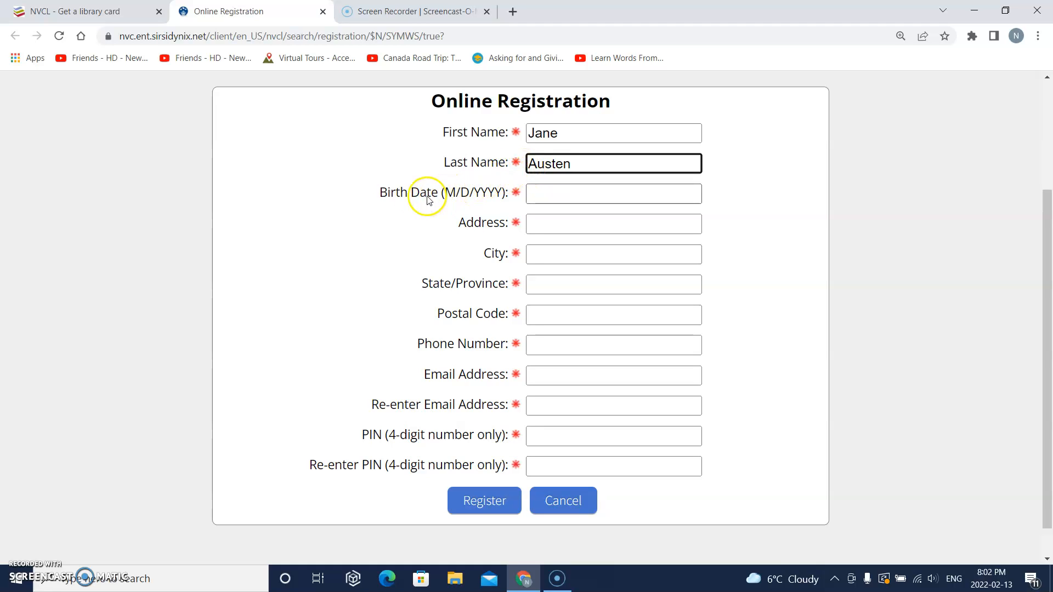
{"action": "mouse_move", "coordinate": [386, 206]}
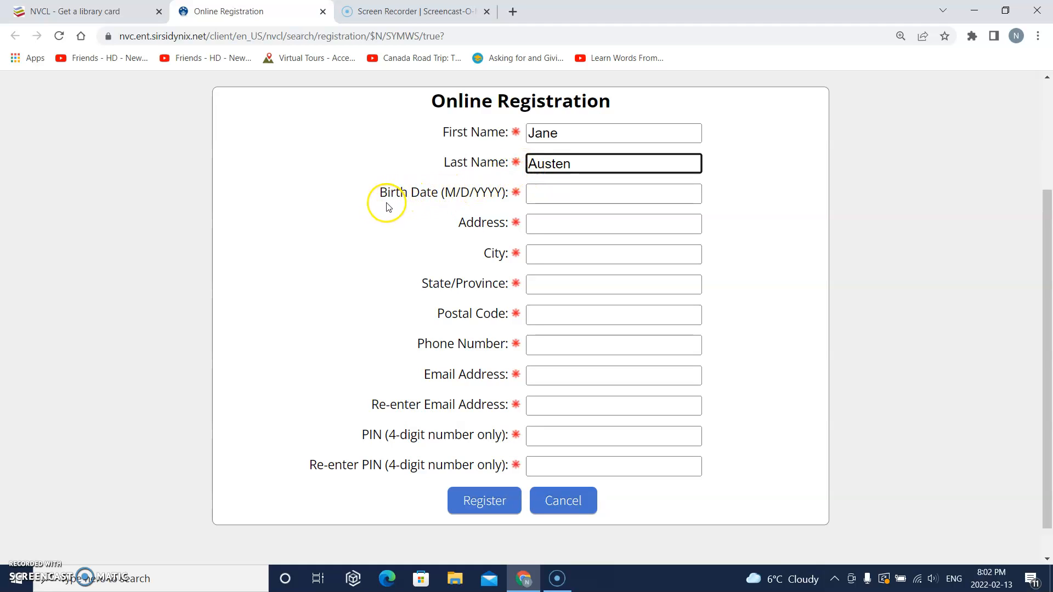
{"action": "mouse_move", "coordinate": [433, 203]}
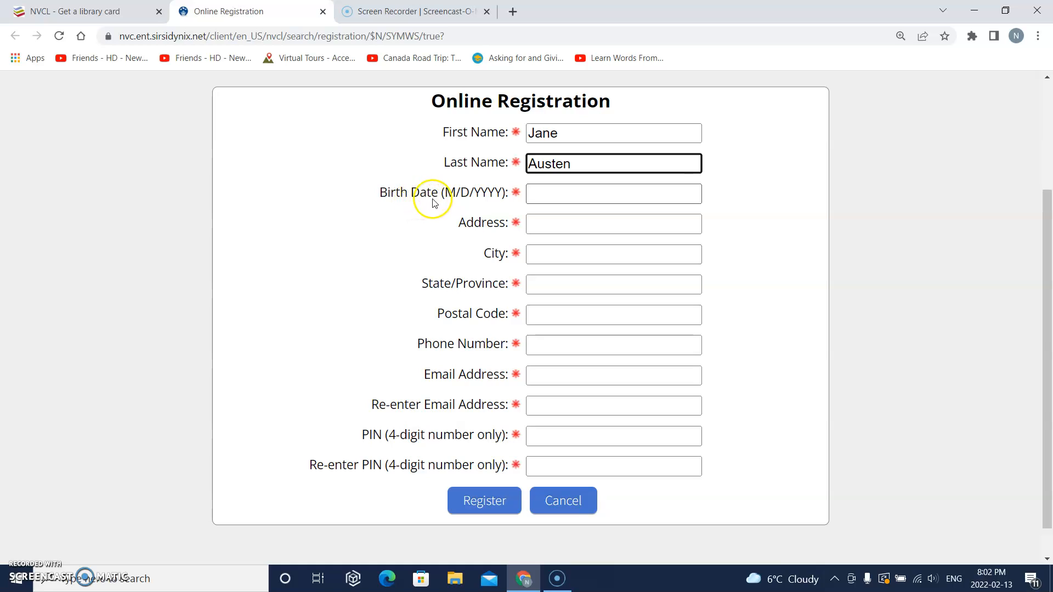
{"action": "mouse_move", "coordinate": [449, 203]}
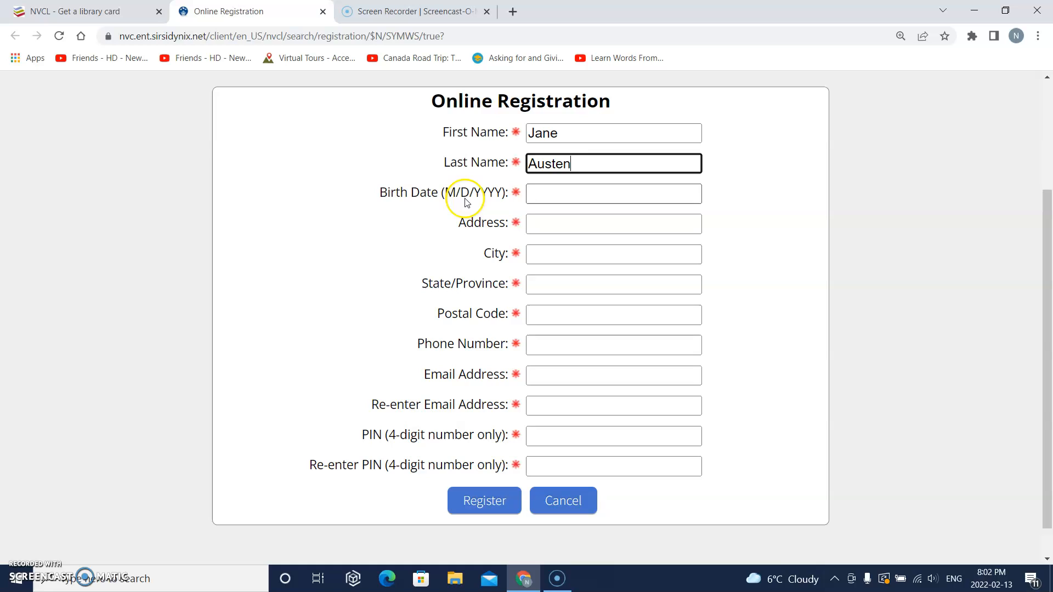
{"action": "mouse_move", "coordinate": [476, 205]}
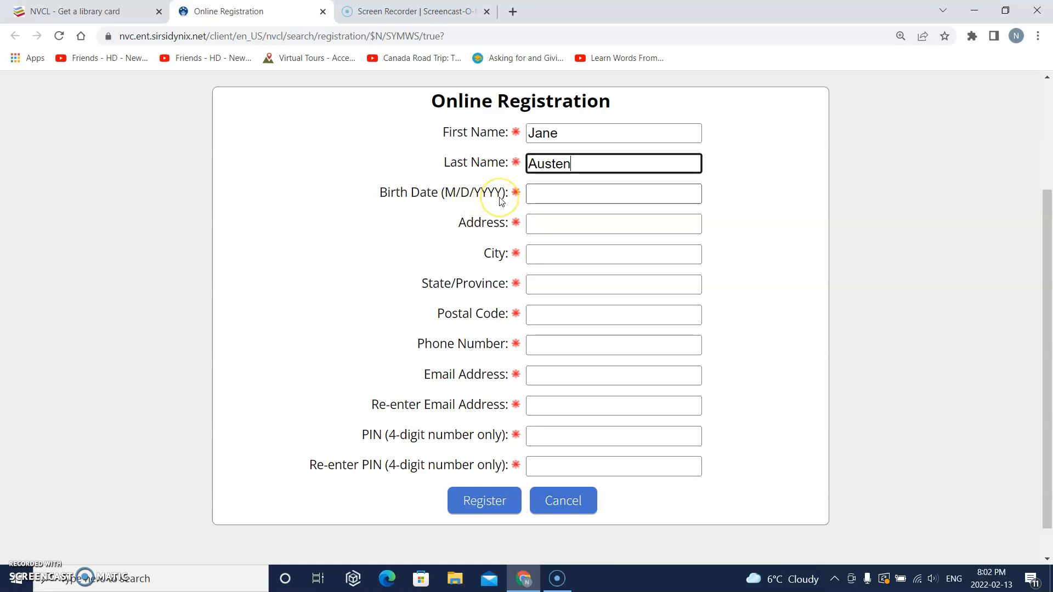
{"action": "mouse_move", "coordinate": [448, 202]}
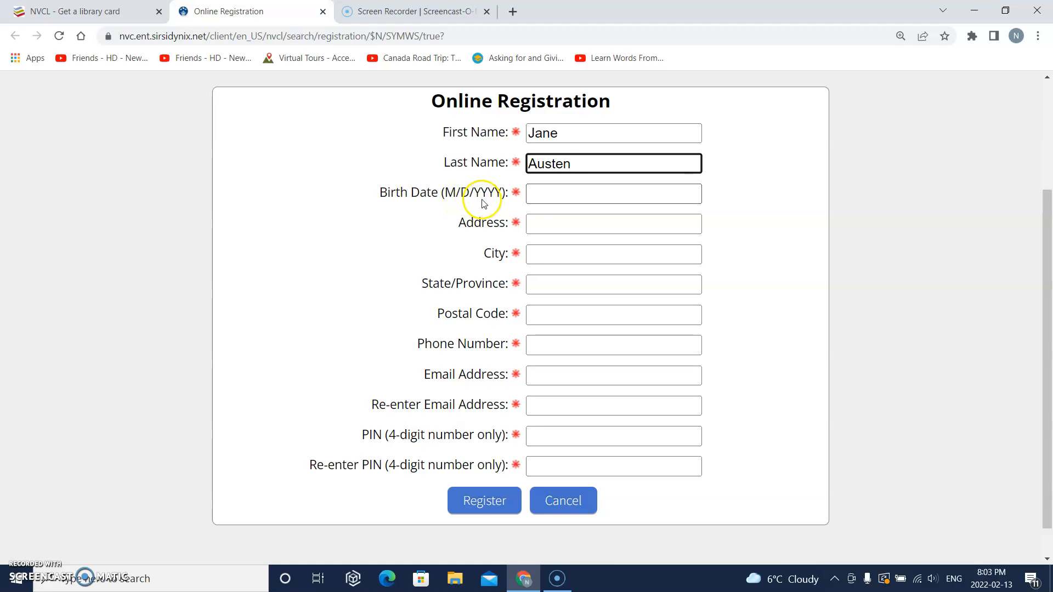
{"action": "mouse_move", "coordinate": [500, 202]}
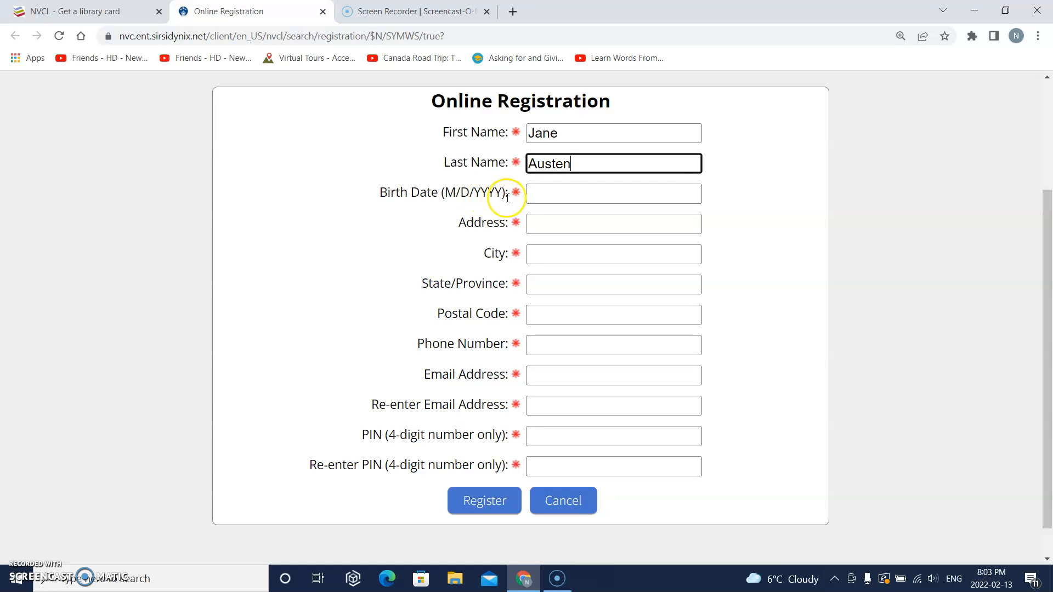
{"action": "left_click", "coordinate": [613, 193]}
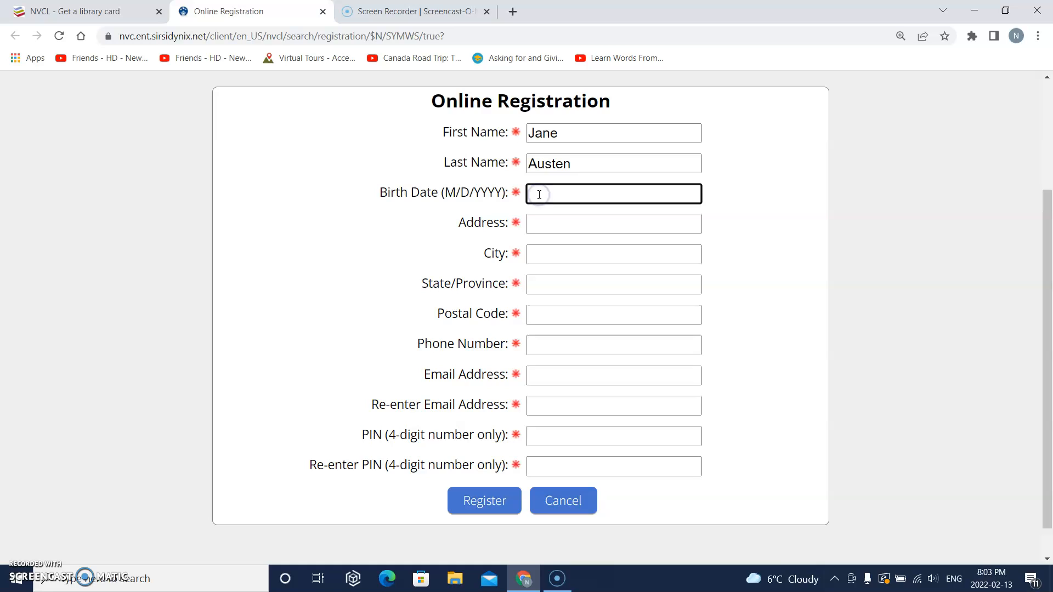
{"action": "mouse_move", "coordinate": [500, 210]}
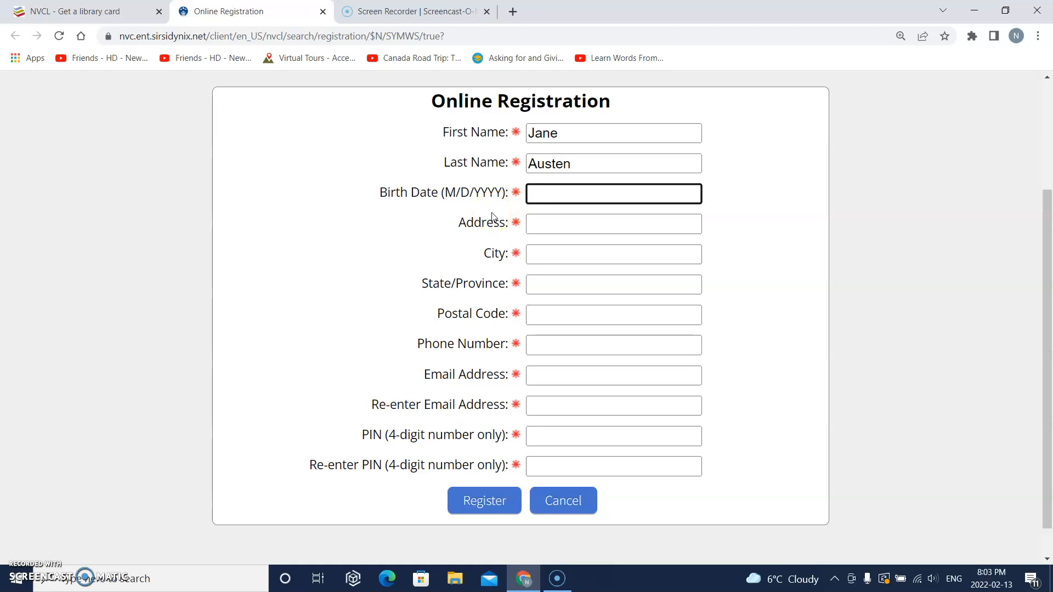
{"action": "type", "text": "08"}
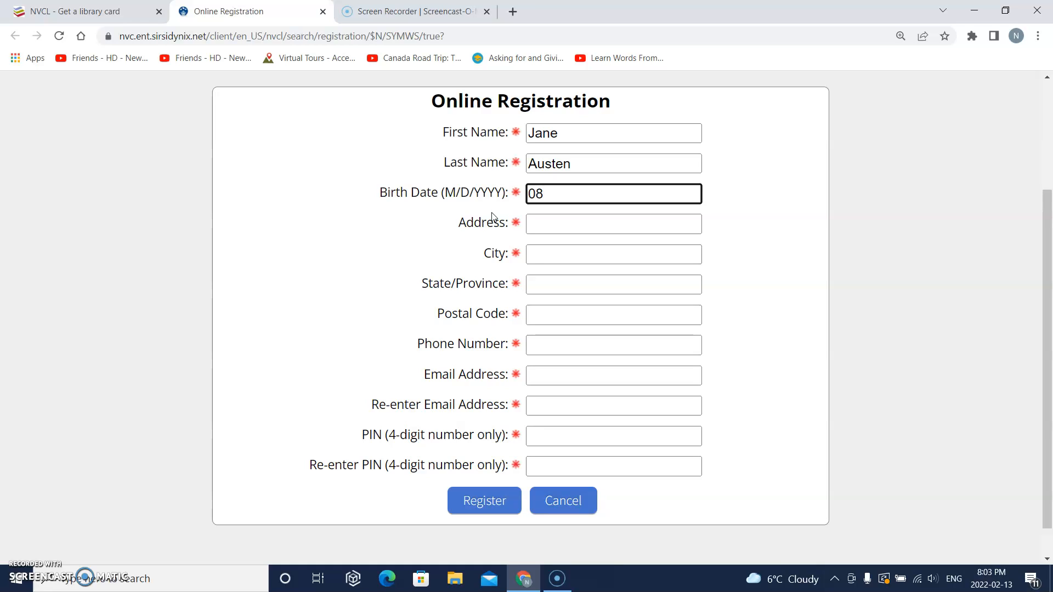
{"action": "type", "text": "/"}
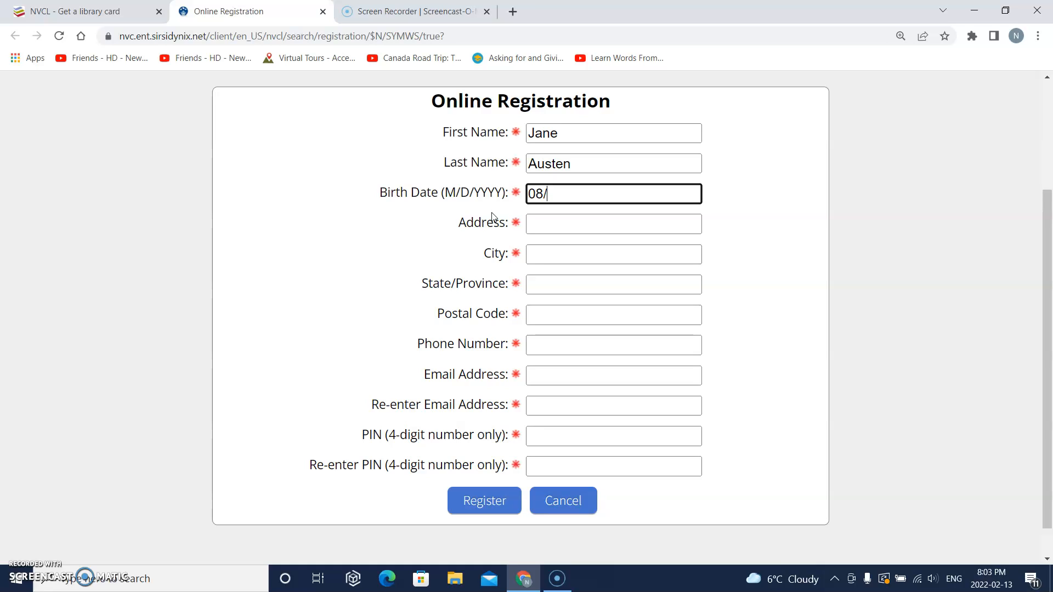
{"action": "type", "text": "1"}
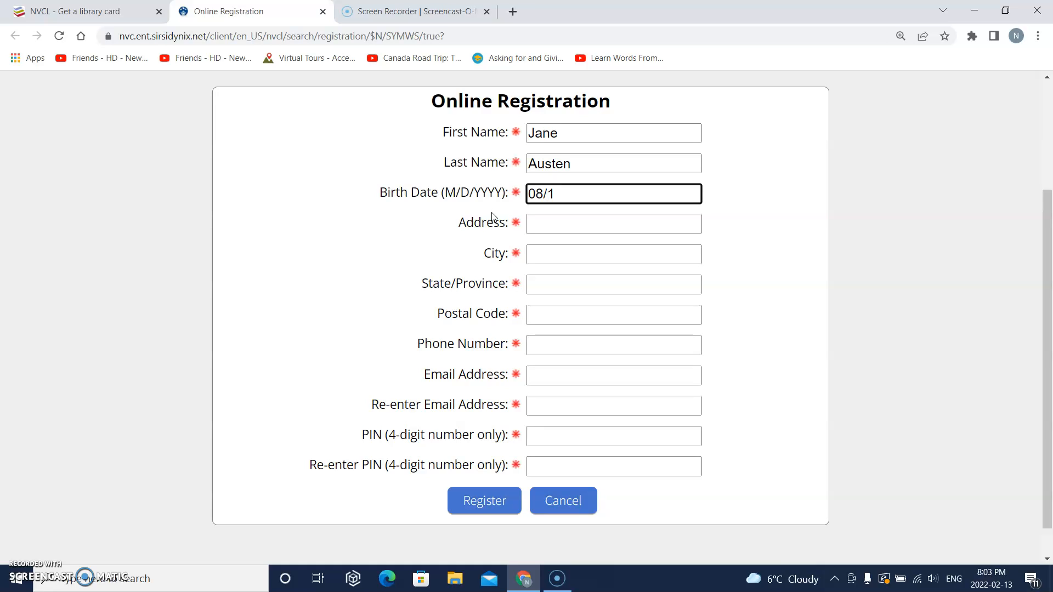
{"action": "type", "text": "3"}
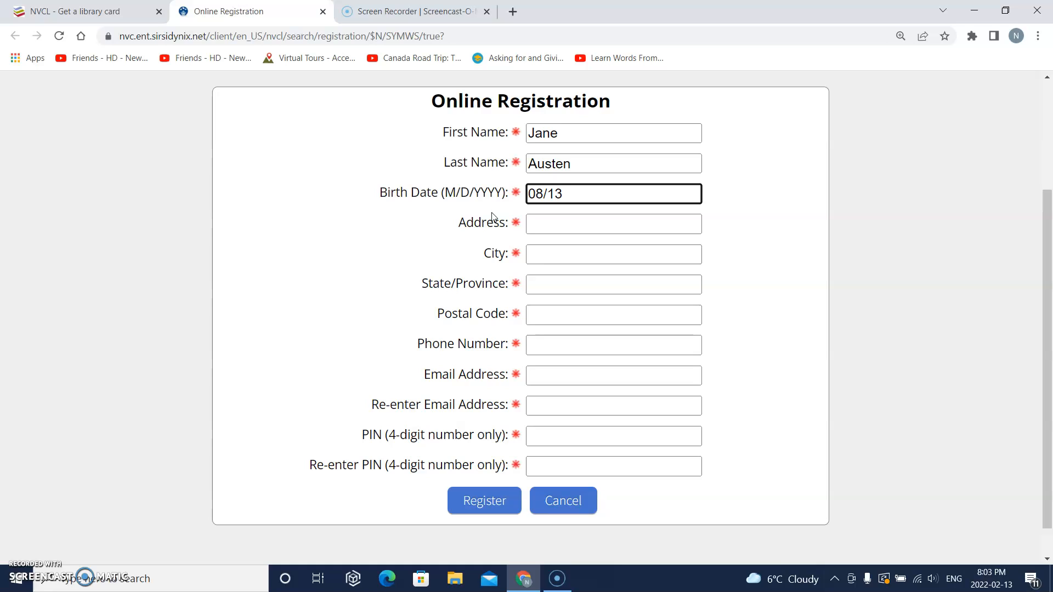
{"action": "type", "text": "/"}
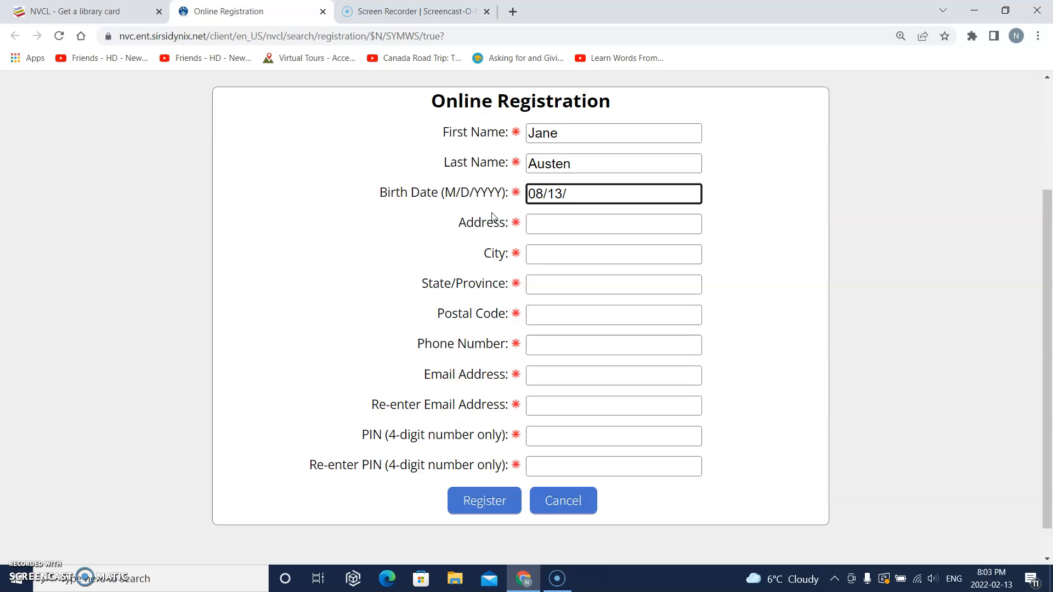
{"action": "type", "text": "19"}
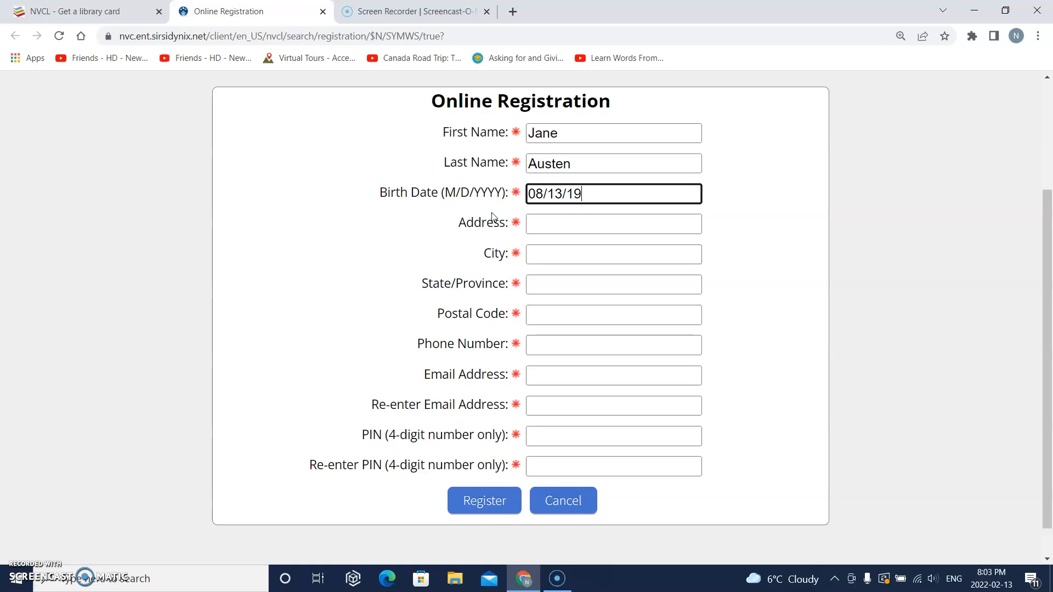
{"action": "type", "text": "84"}
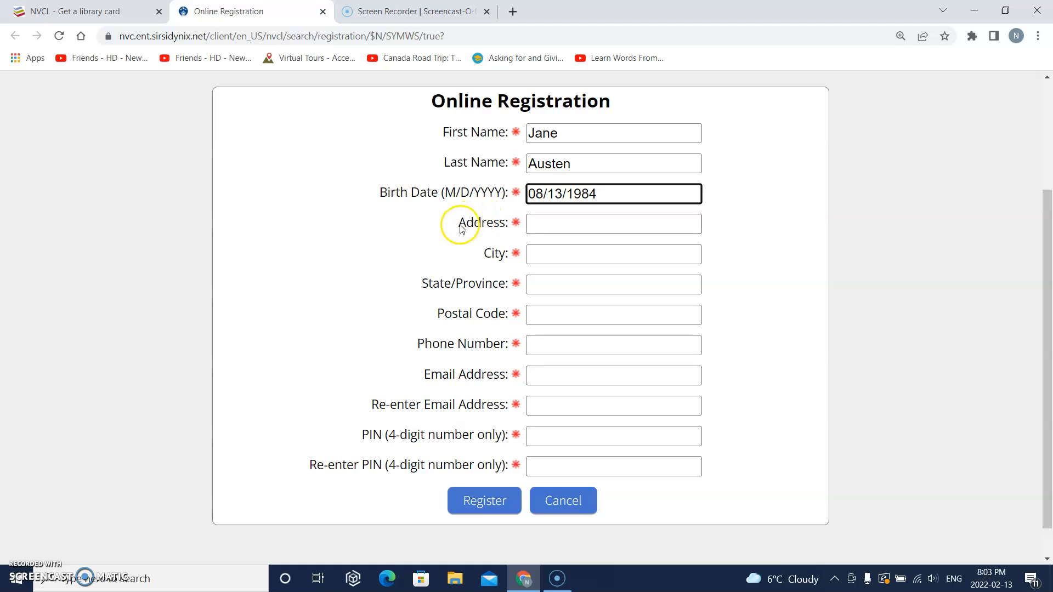
{"action": "mouse_move", "coordinate": [479, 235]}
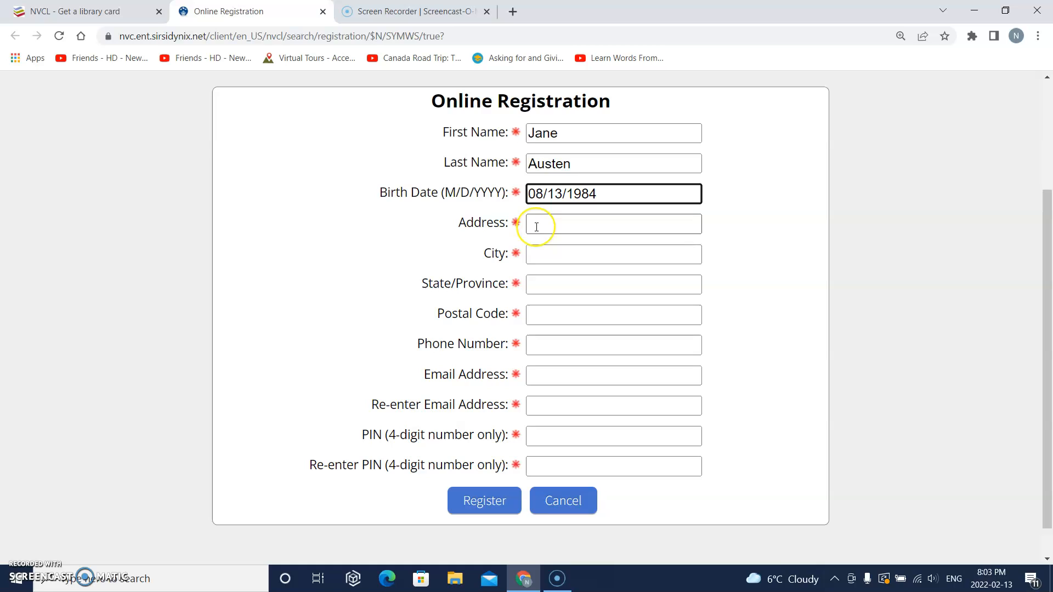
{"action": "left_click", "coordinate": [612, 223]}
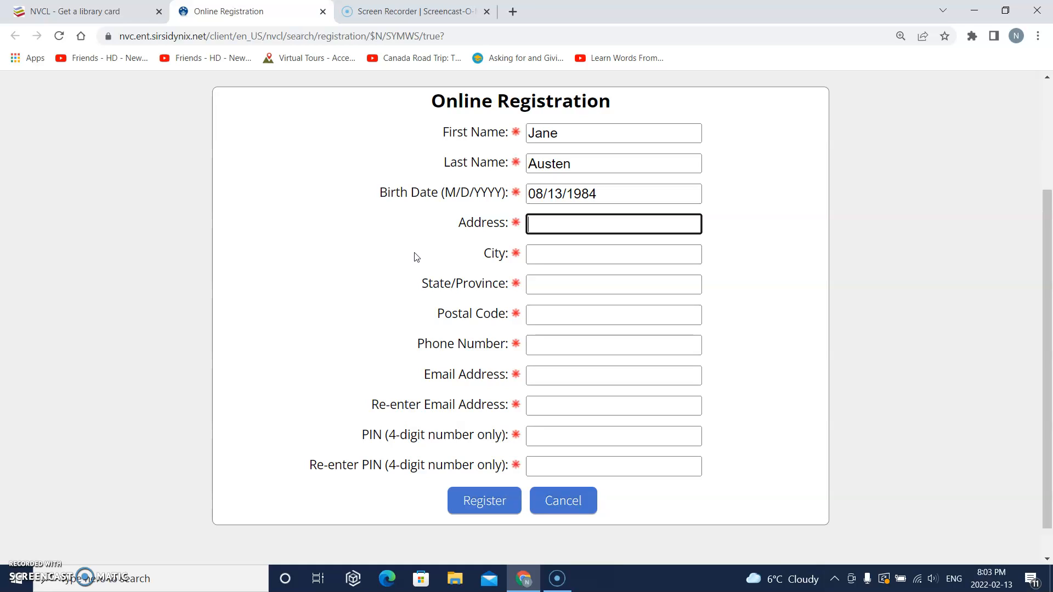
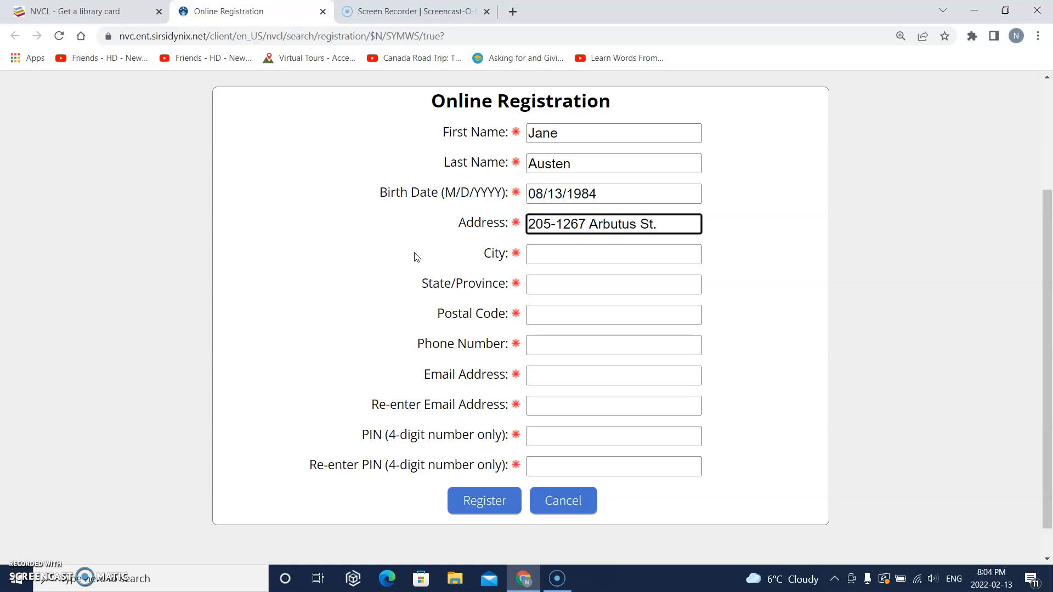
{"action": "mouse_move", "coordinate": [433, 266]}
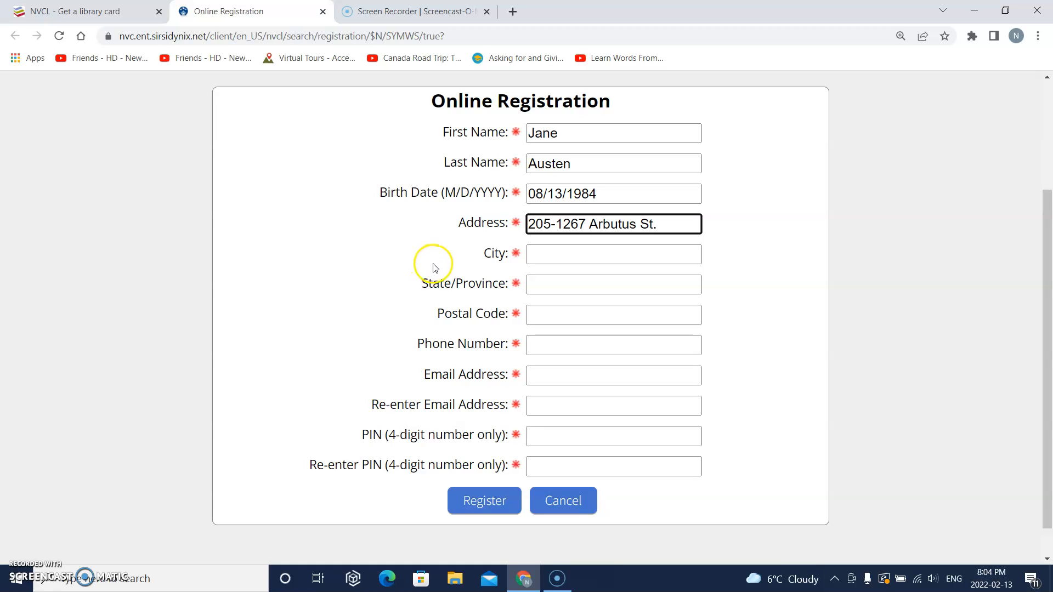
{"action": "mouse_move", "coordinate": [510, 268]}
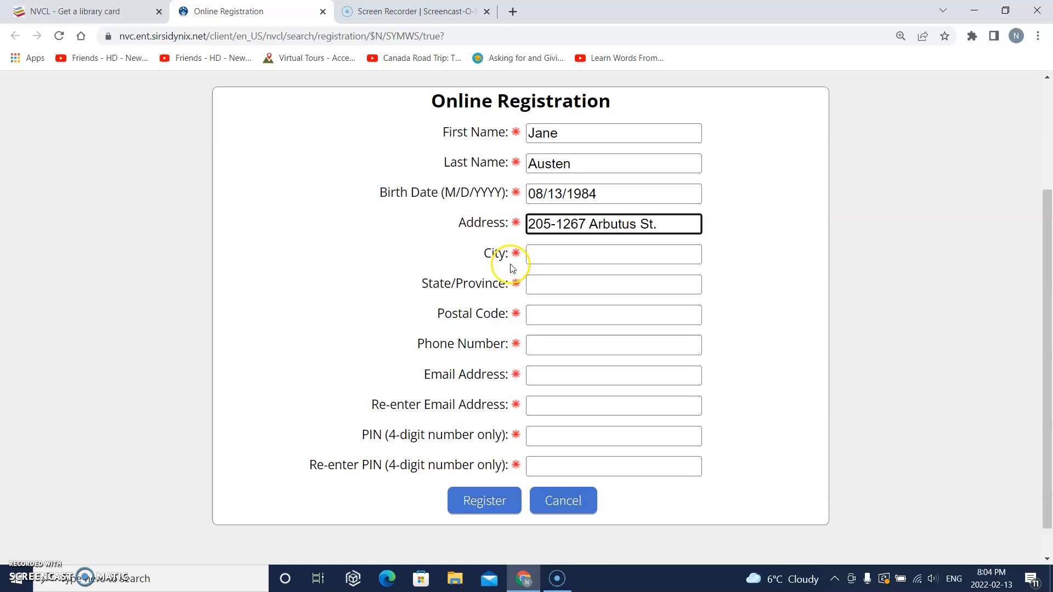
- Enter 'Vancouver' in the City field
{"action": "left_click", "coordinate": [612, 254]}
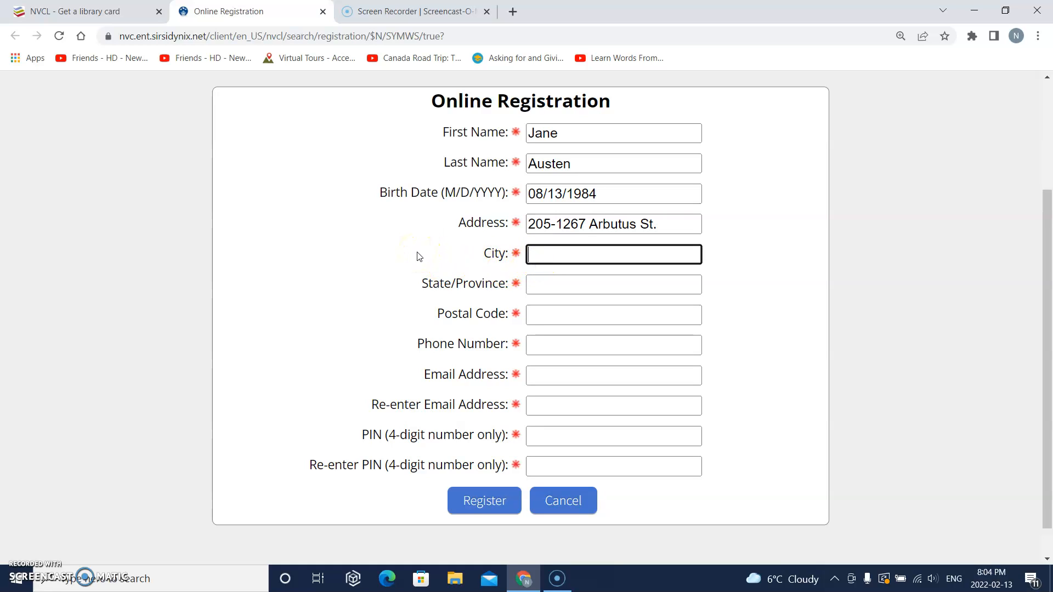
{"action": "type", "text": "Vanco"}
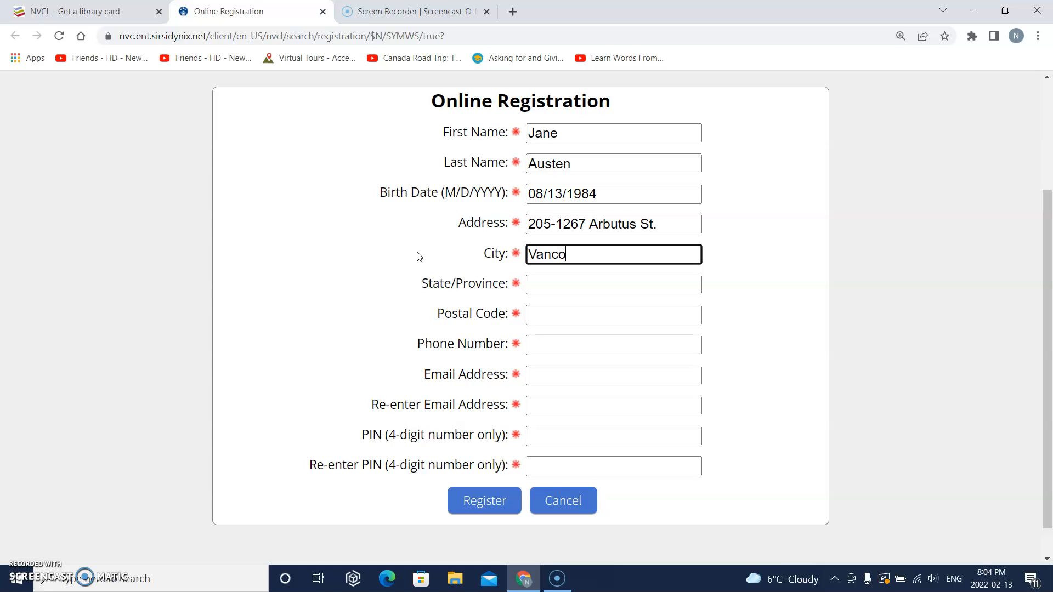
{"action": "type", "text": "uve"}
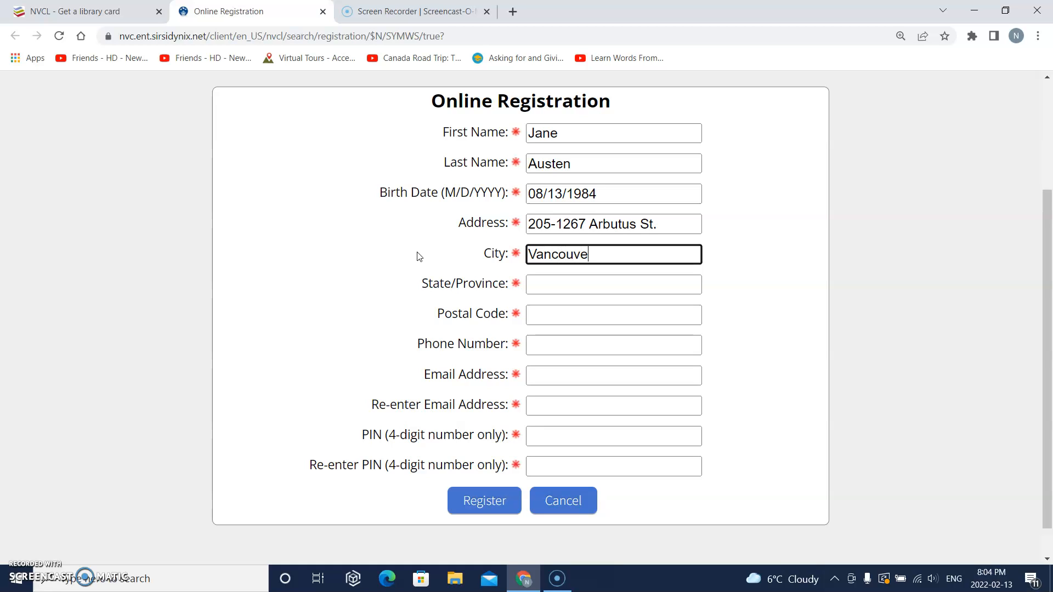
{"action": "type", "text": "r"}
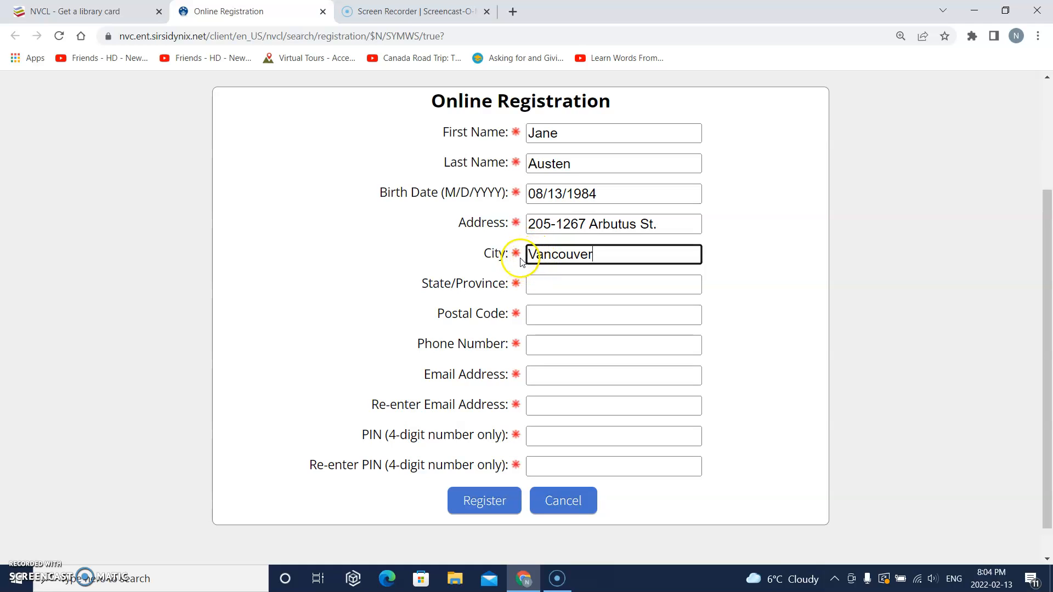
{"action": "mouse_move", "coordinate": [451, 296]}
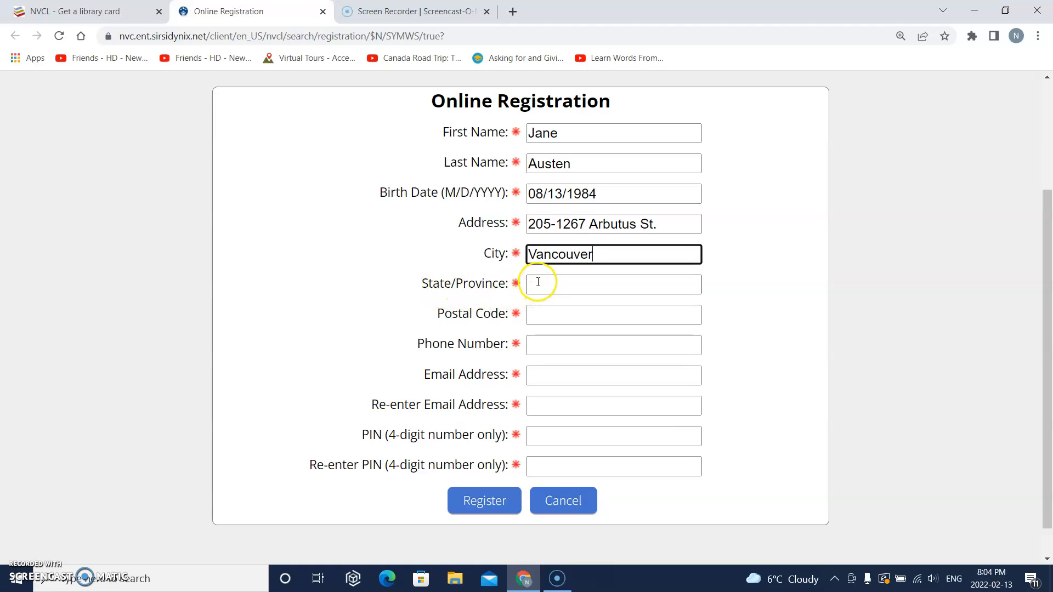
- Enter 'British Columbia' in the State/Province field
{"action": "left_click", "coordinate": [612, 284]}
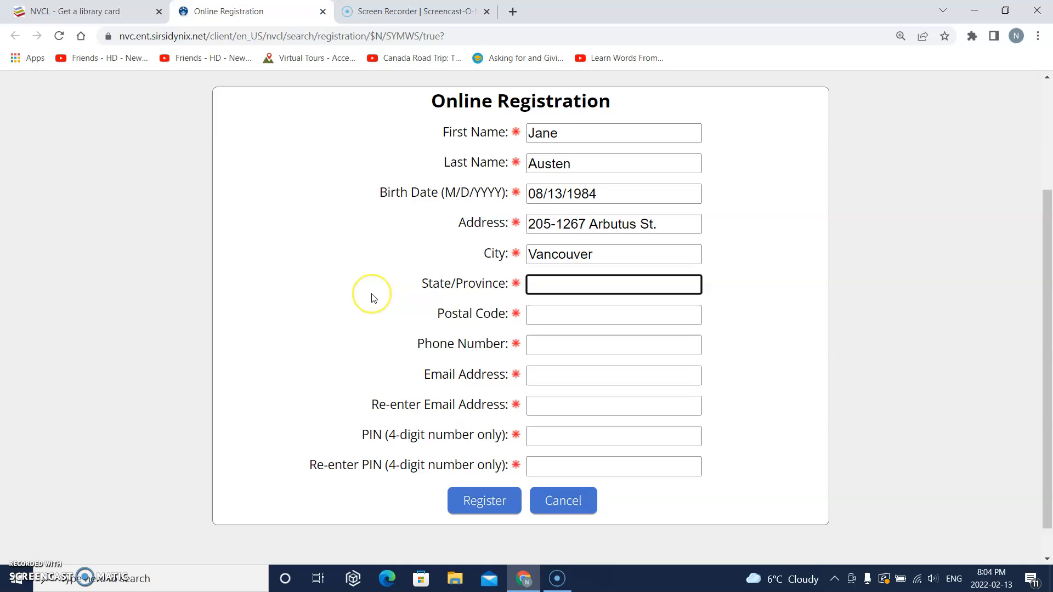
{"action": "type", "text": "Briti"}
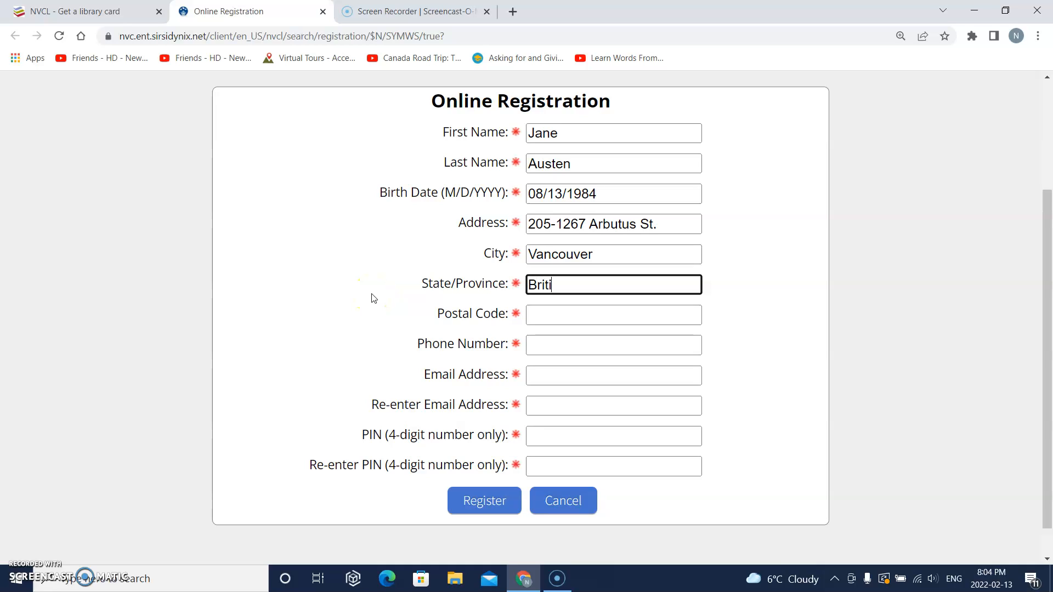
{"action": "type", "text": "sh"}
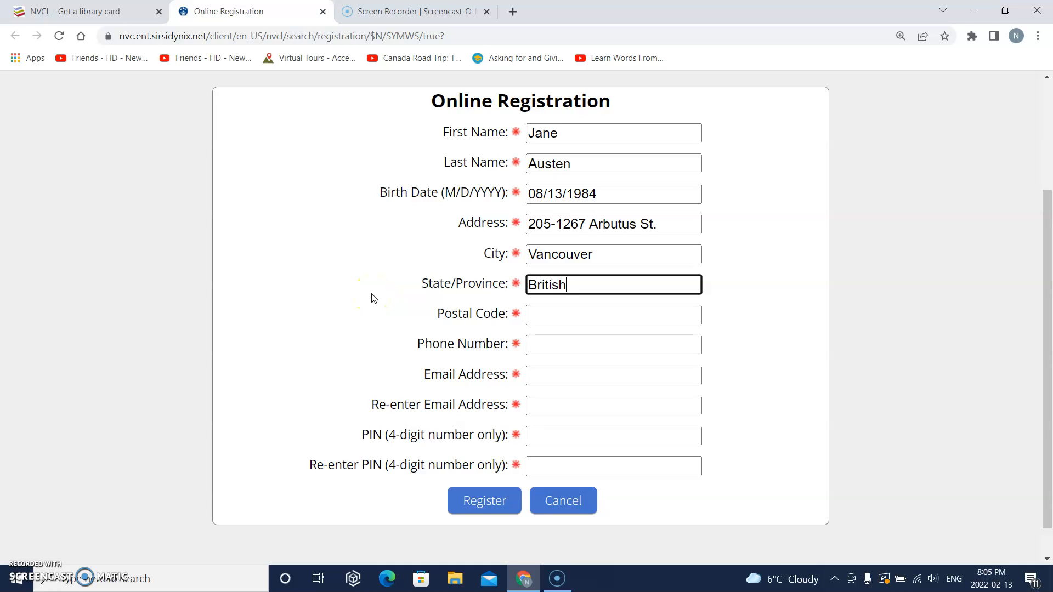
{"action": "type", "text": "Col"}
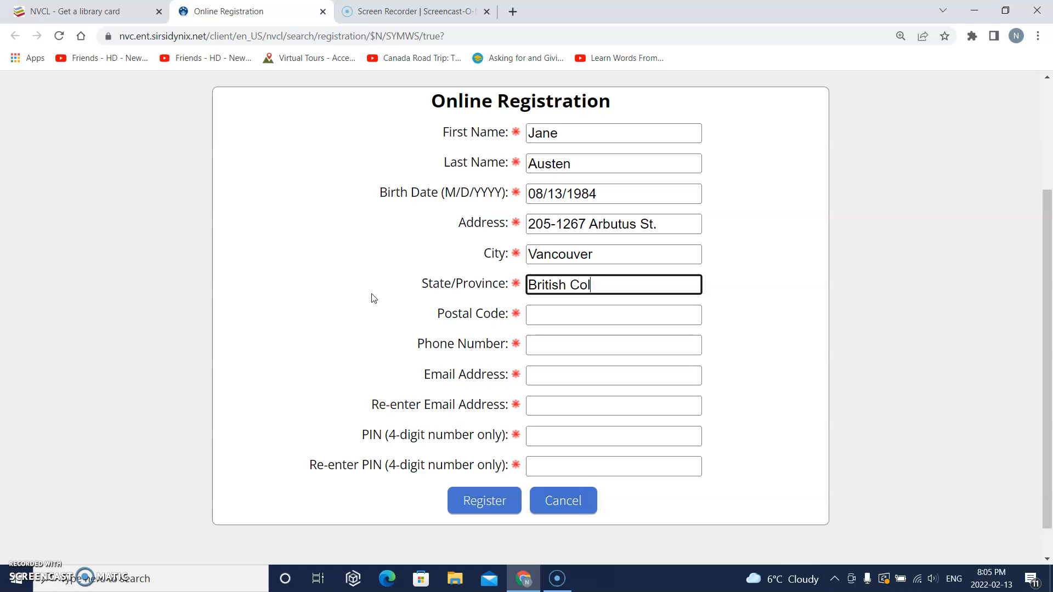
{"action": "type", "text": "umbia"}
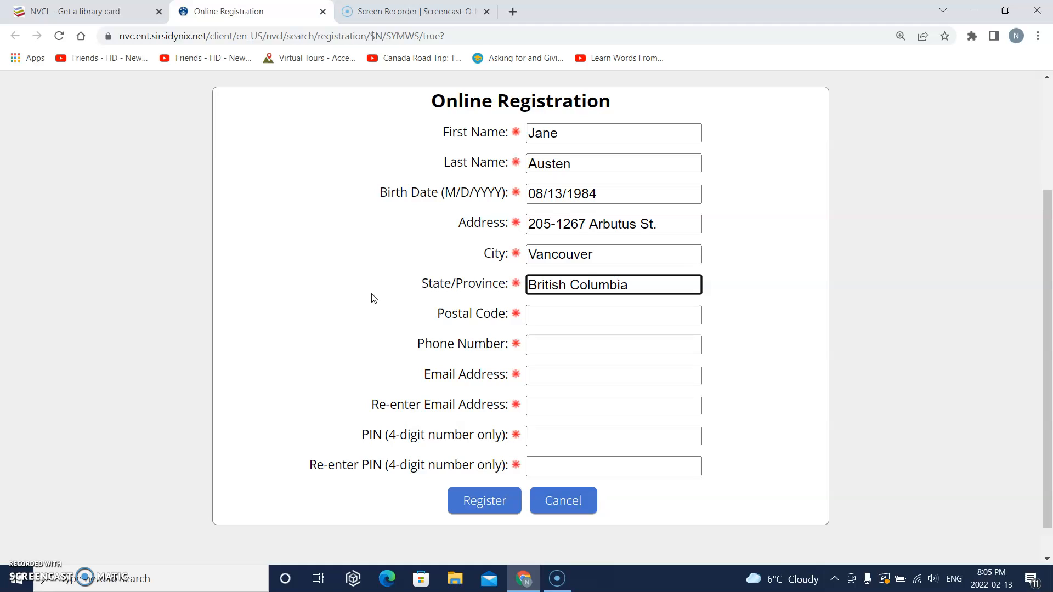
{"action": "mouse_move", "coordinate": [448, 328]}
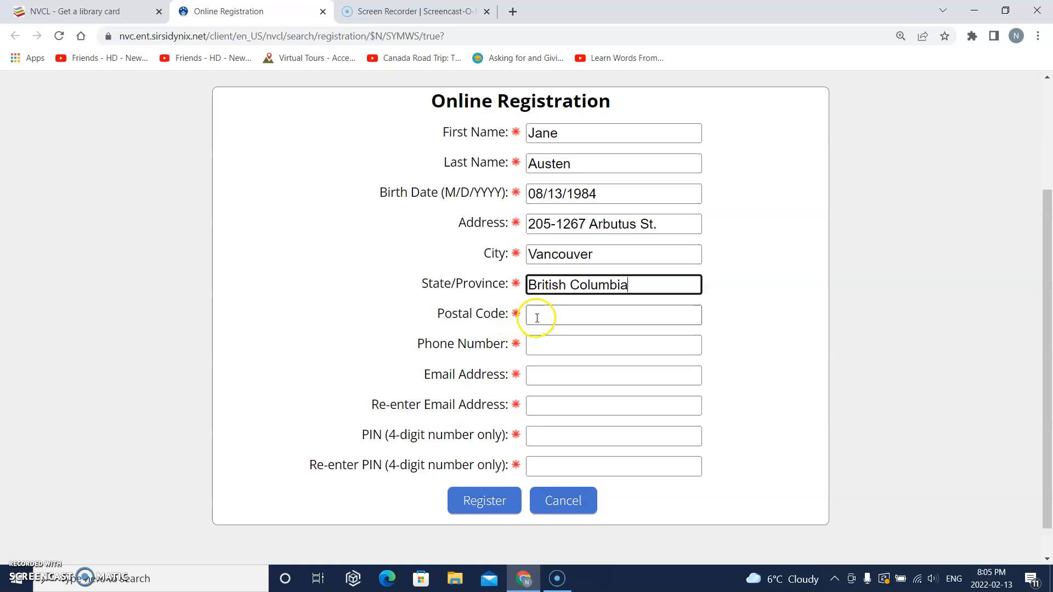
- Enter postal code V1V1V1 in the Postal Code field
{"action": "left_click", "coordinate": [612, 314]}
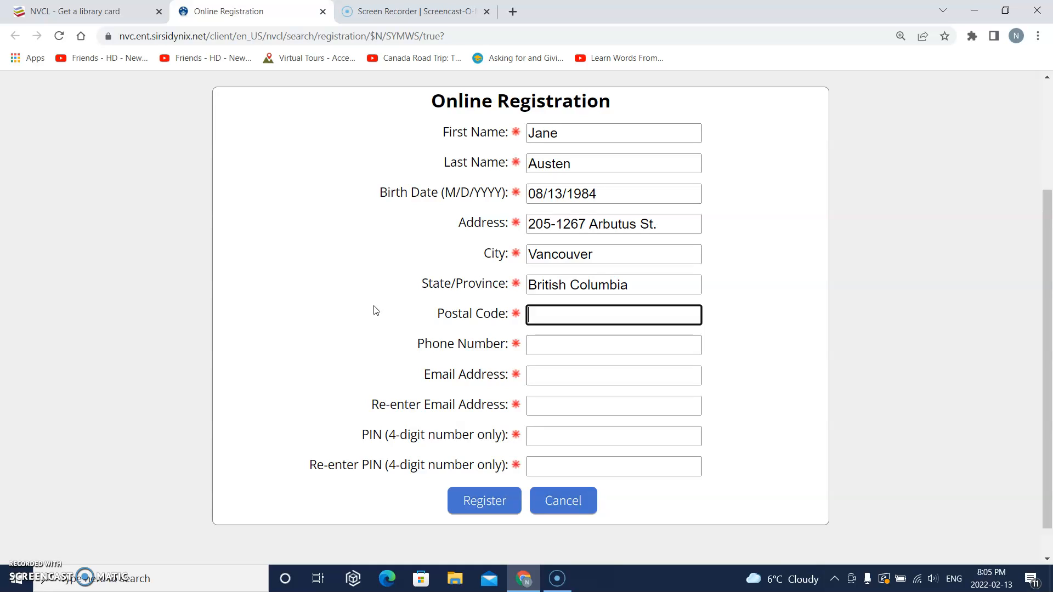
{"action": "type", "text": "V"}
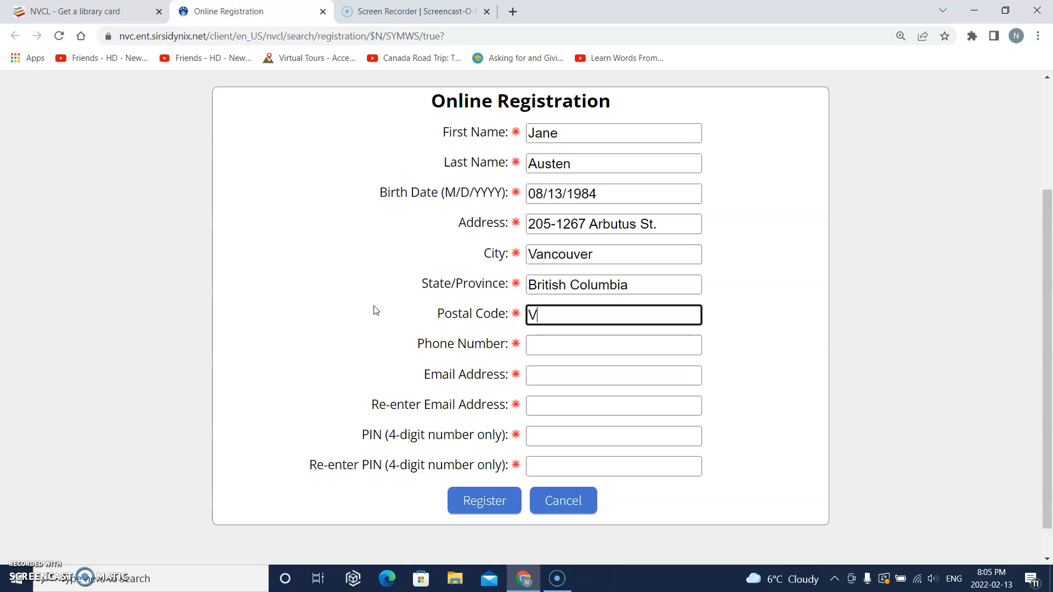
{"action": "type", "text": "1V"}
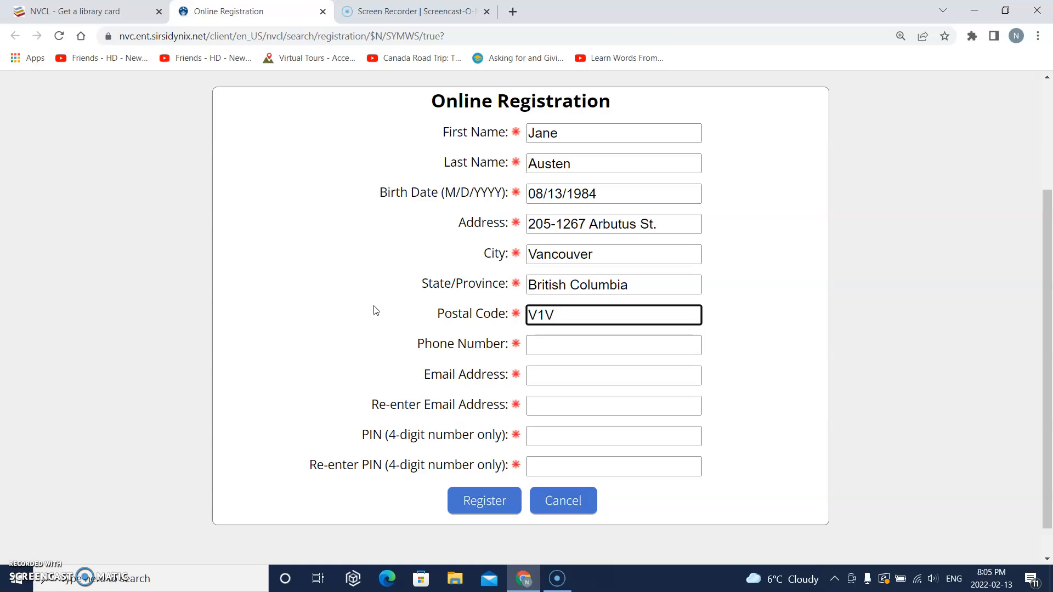
{"action": "type", "text": "1V"}
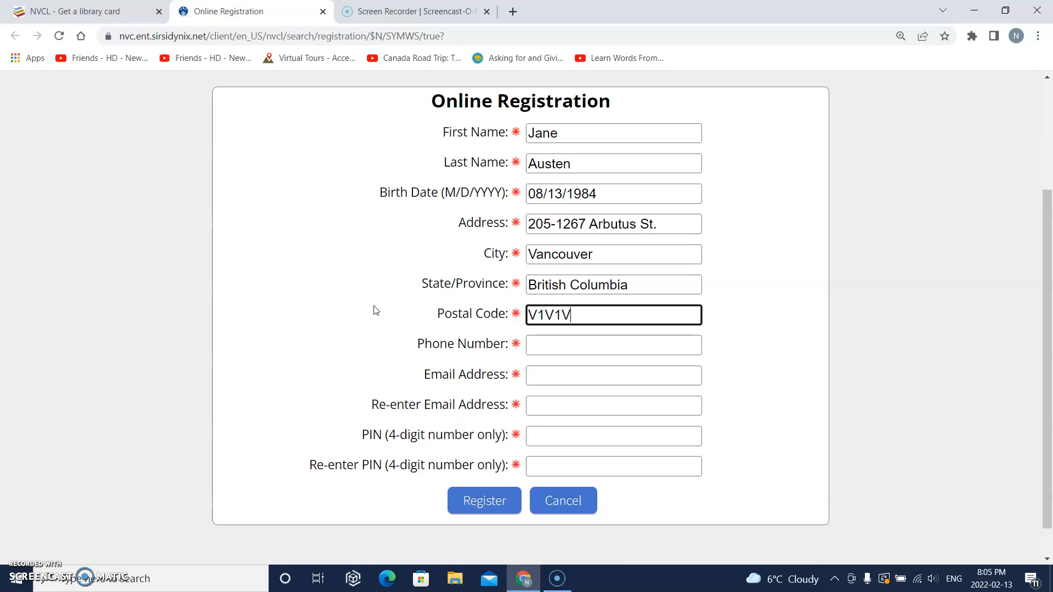
{"action": "type", "text": "V1"}
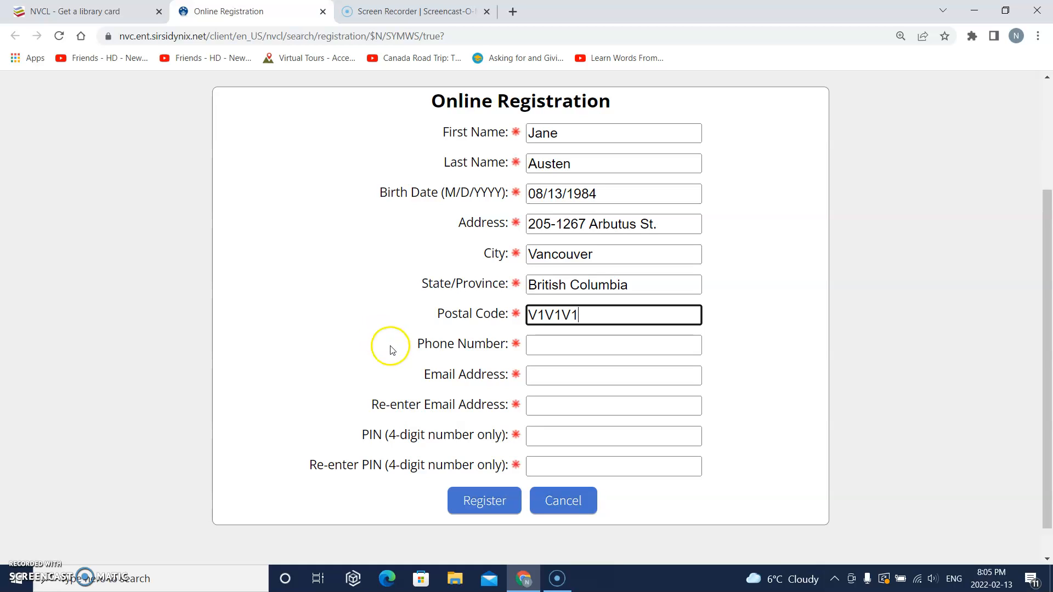
{"action": "mouse_move", "coordinate": [457, 355]}
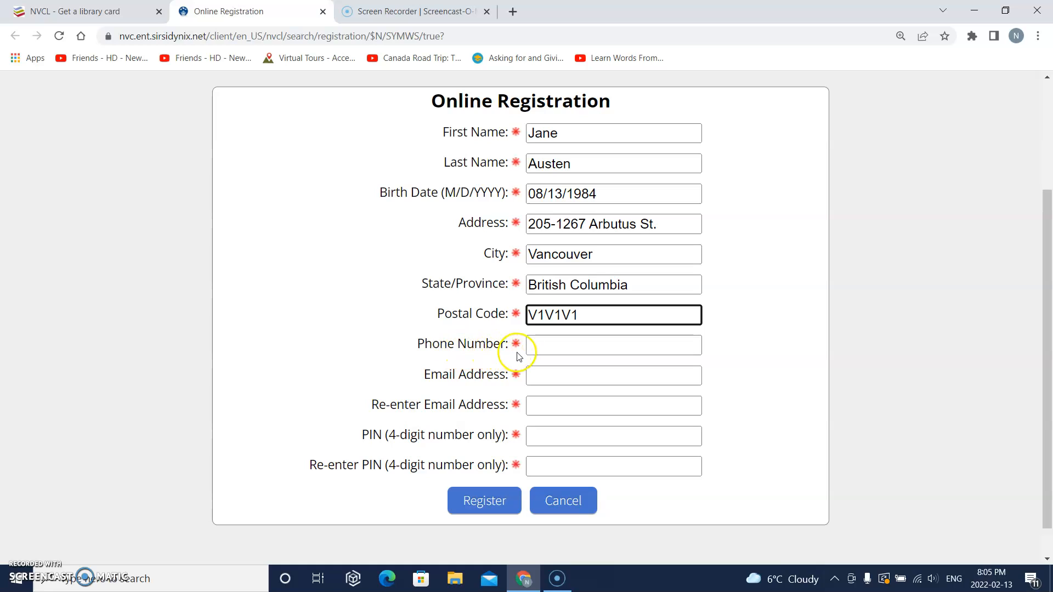
{"action": "left_click", "coordinate": [613, 344]}
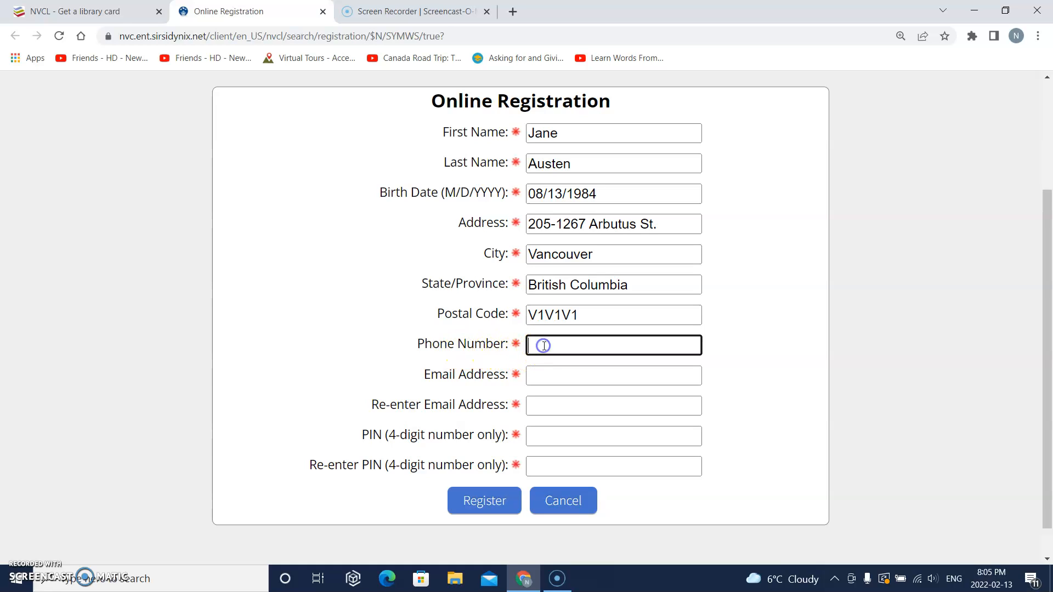
{"action": "mouse_move", "coordinate": [363, 349]}
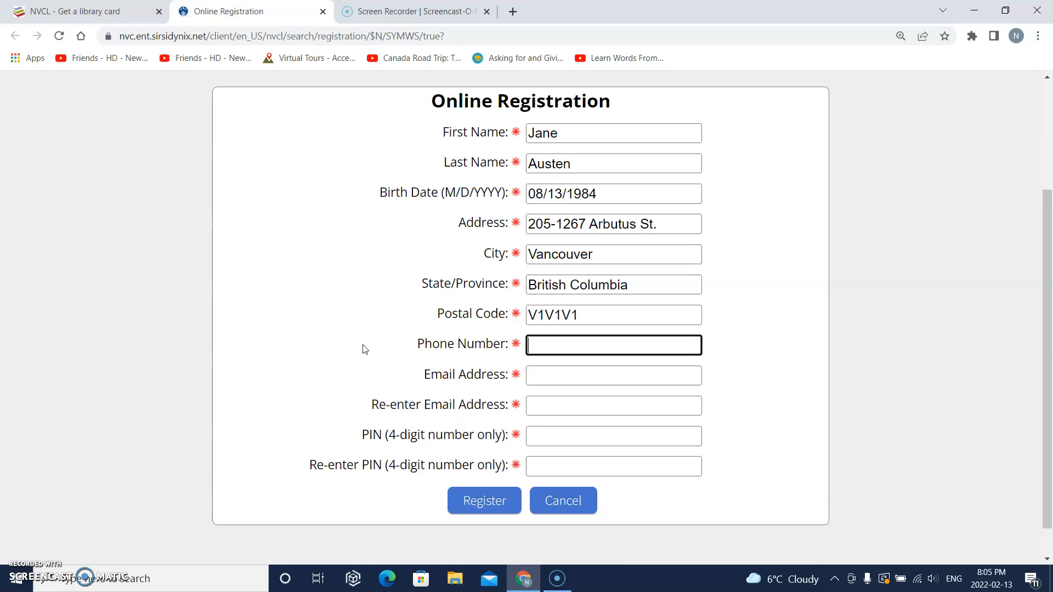
{"action": "type", "text": "60"}
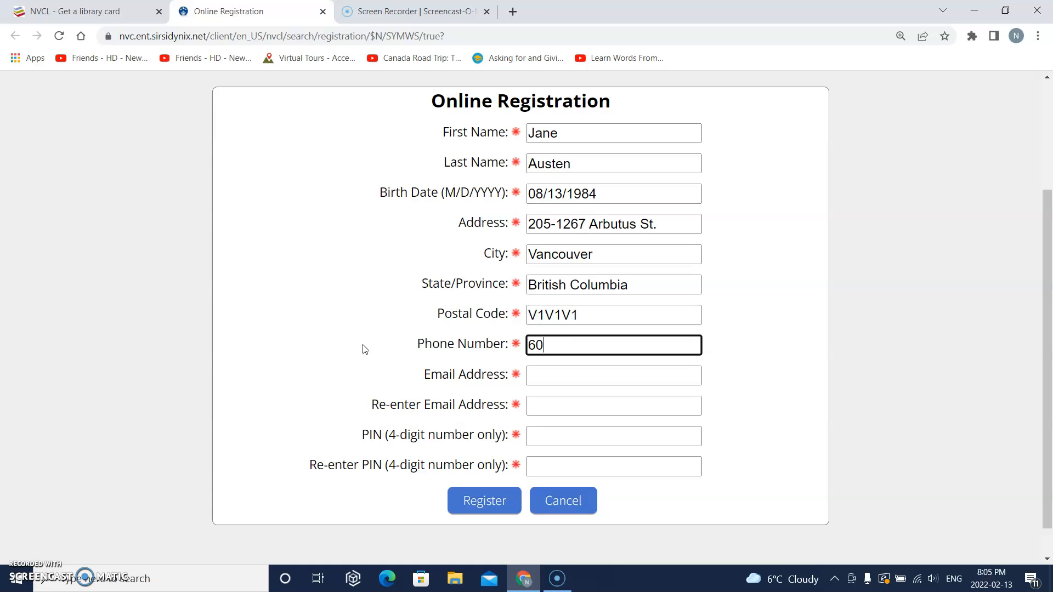
{"action": "type", "text": "4"}
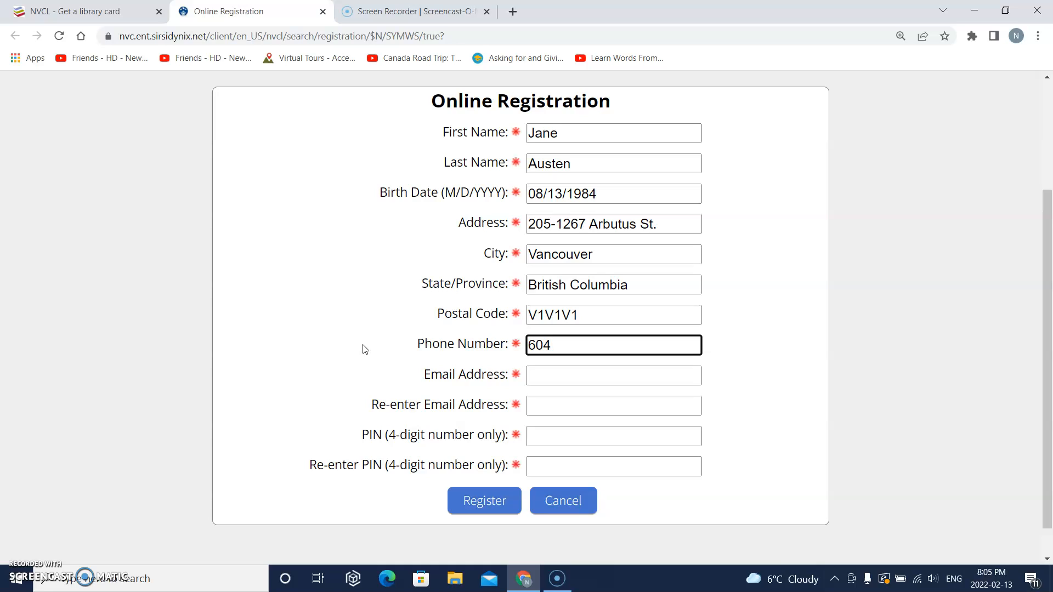
{"action": "type", "text": "-1"}
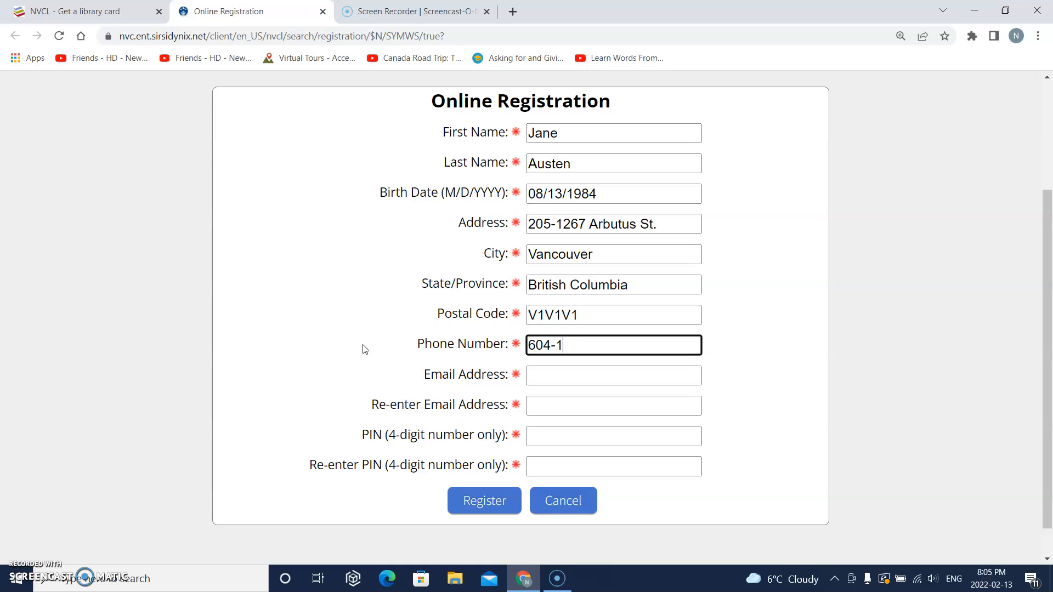
{"action": "type", "text": "23"}
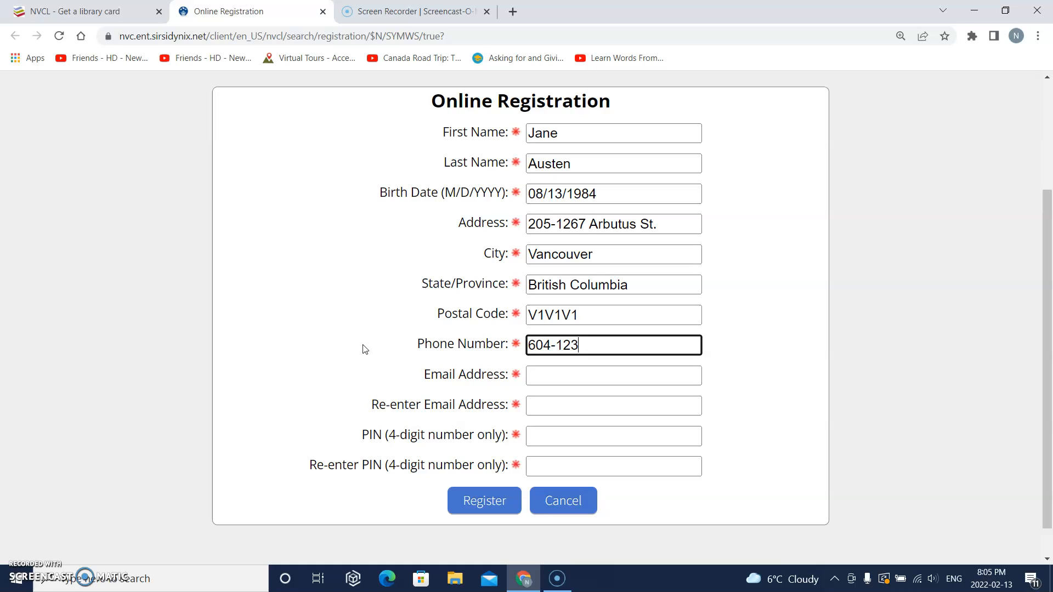
{"action": "type", "text": "-"}
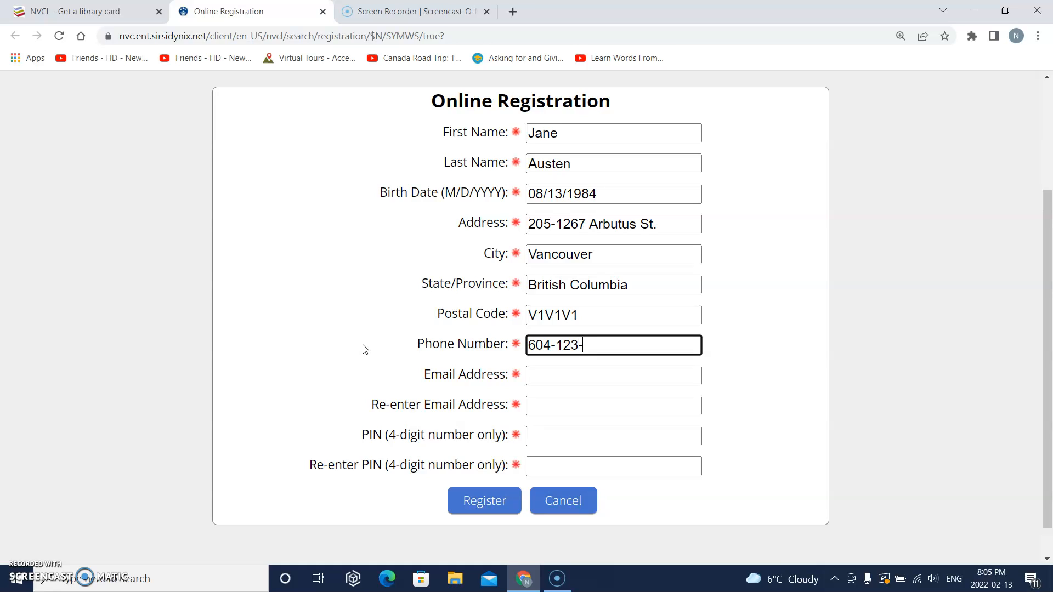
{"action": "type", "text": "456"}
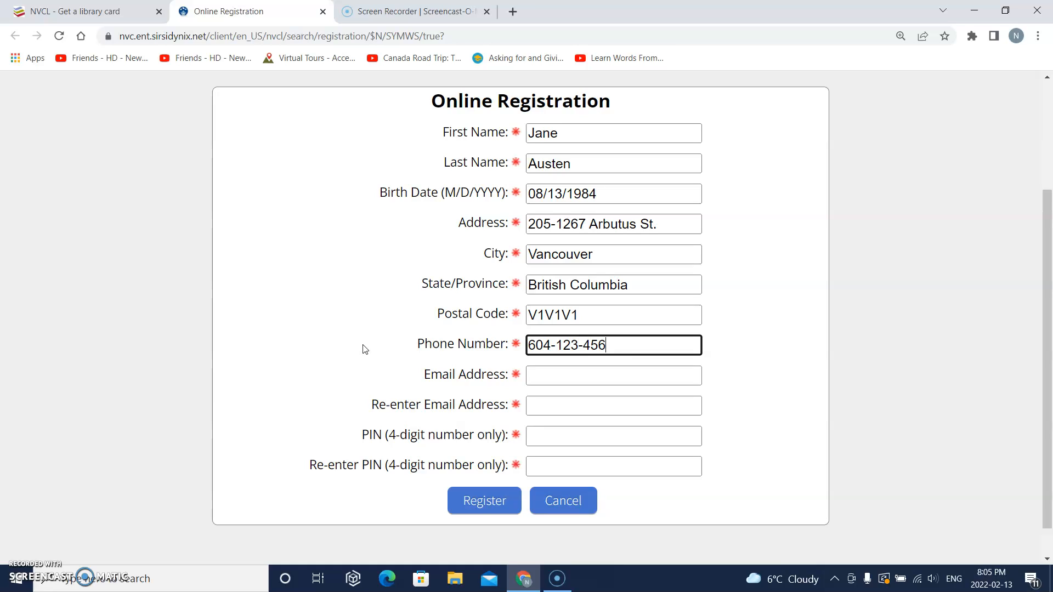
{"action": "type", "text": "7"}
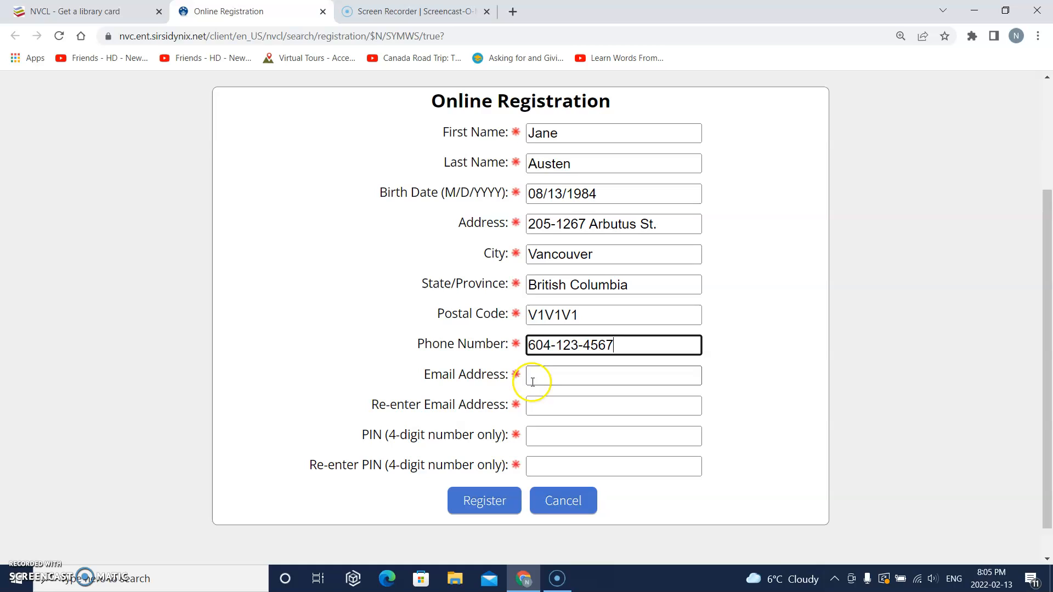
{"action": "left_click", "coordinate": [612, 375]}
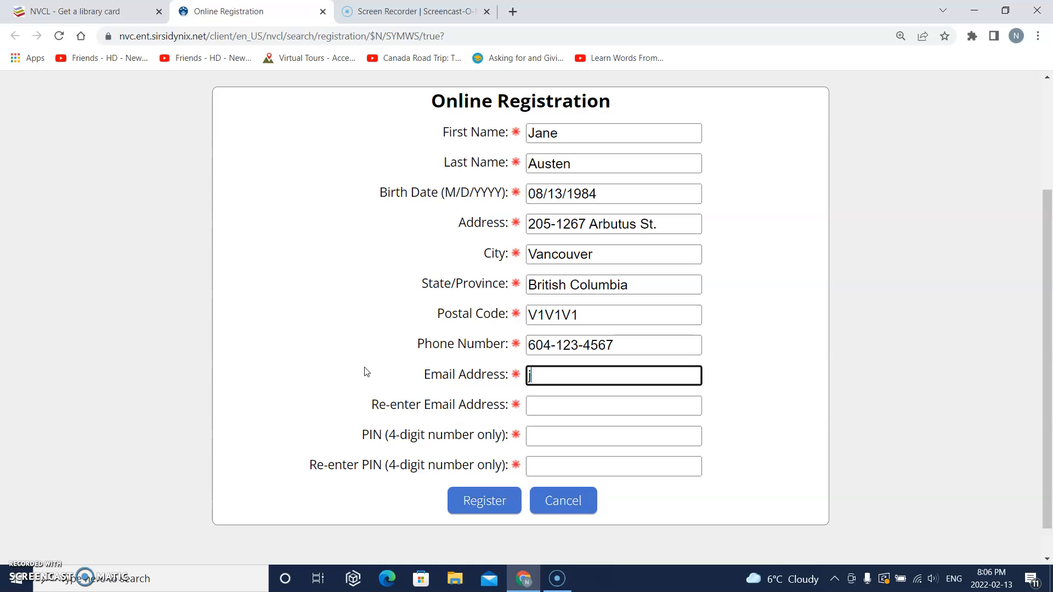
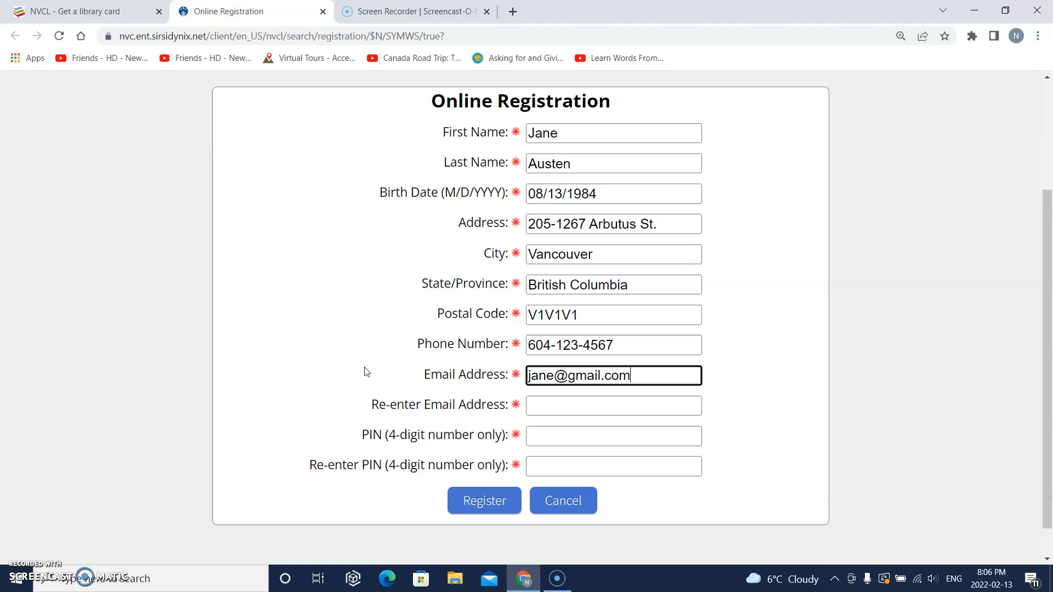
{"action": "mouse_move", "coordinate": [587, 390]}
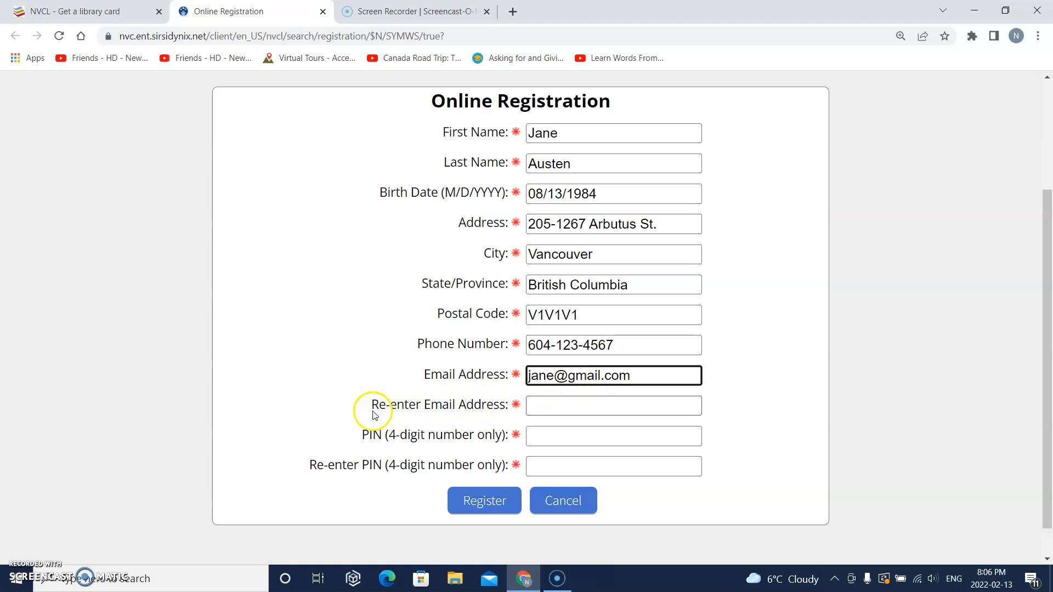
{"action": "mouse_move", "coordinate": [442, 415]}
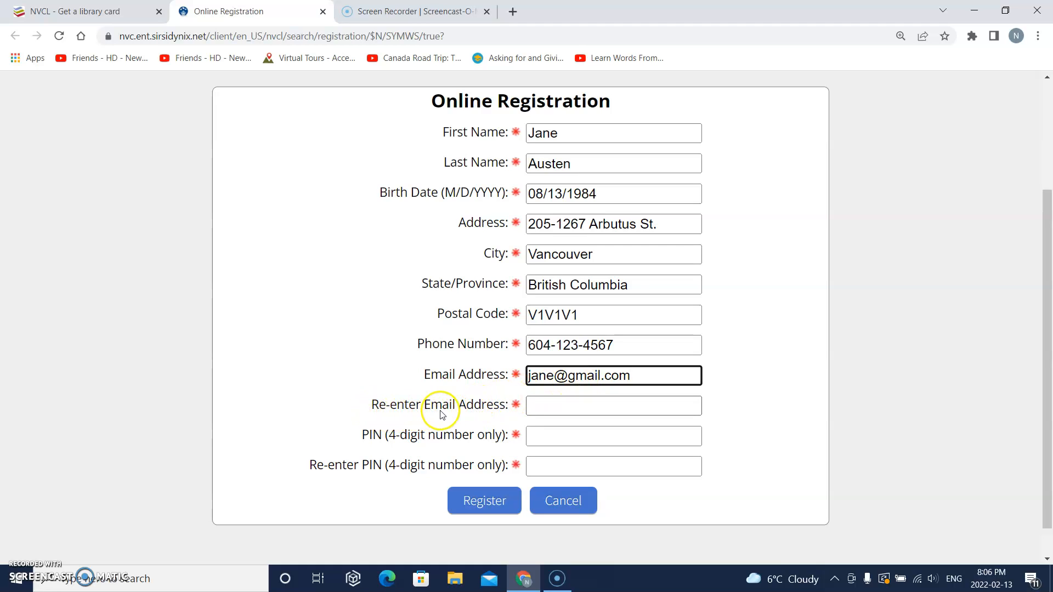
{"action": "mouse_move", "coordinate": [508, 410]}
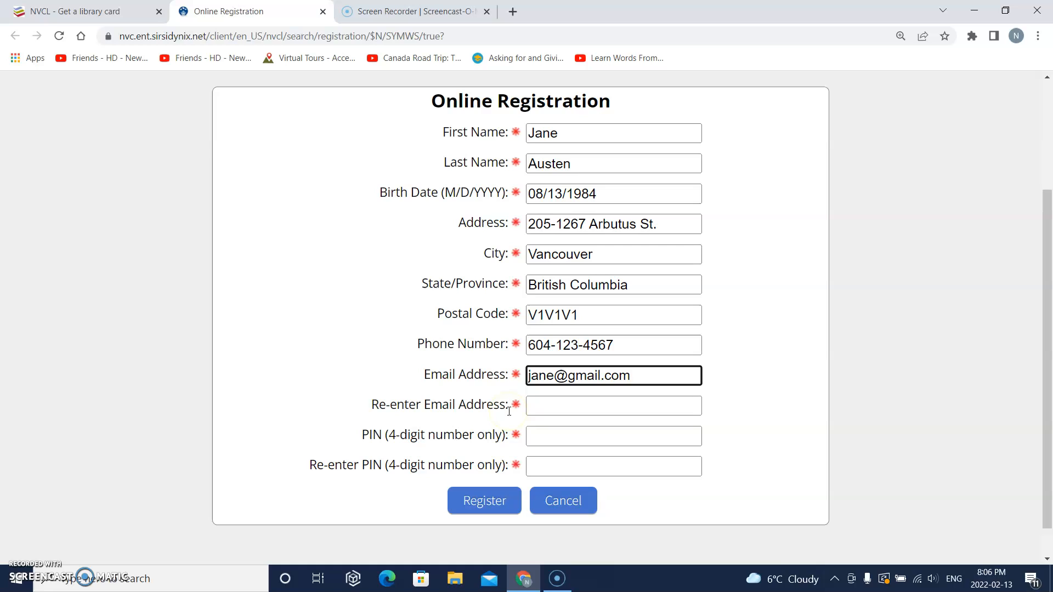
{"action": "mouse_move", "coordinate": [419, 416]}
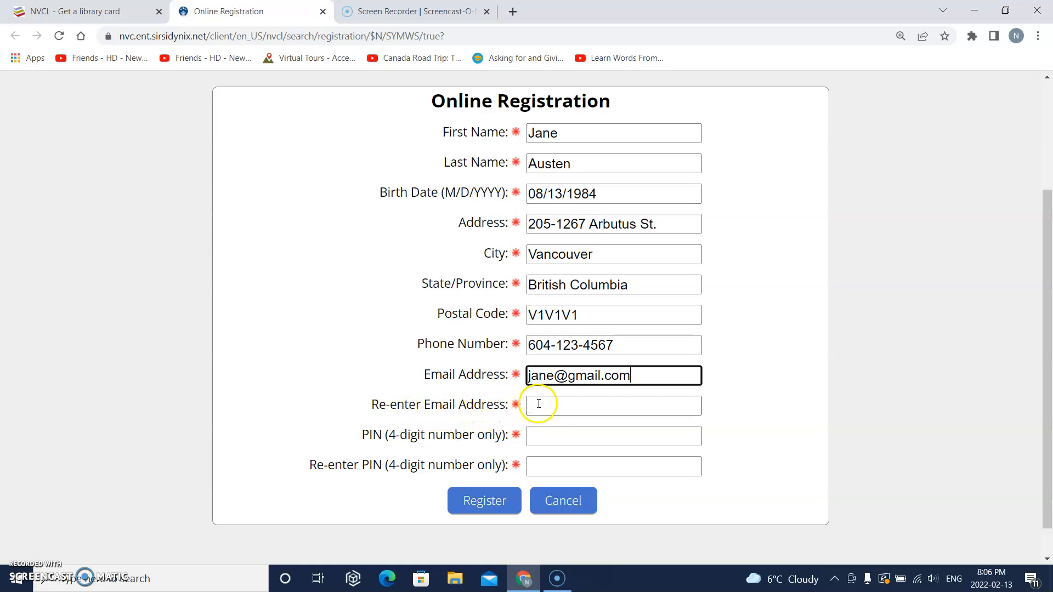
{"action": "left_click", "coordinate": [612, 405]}
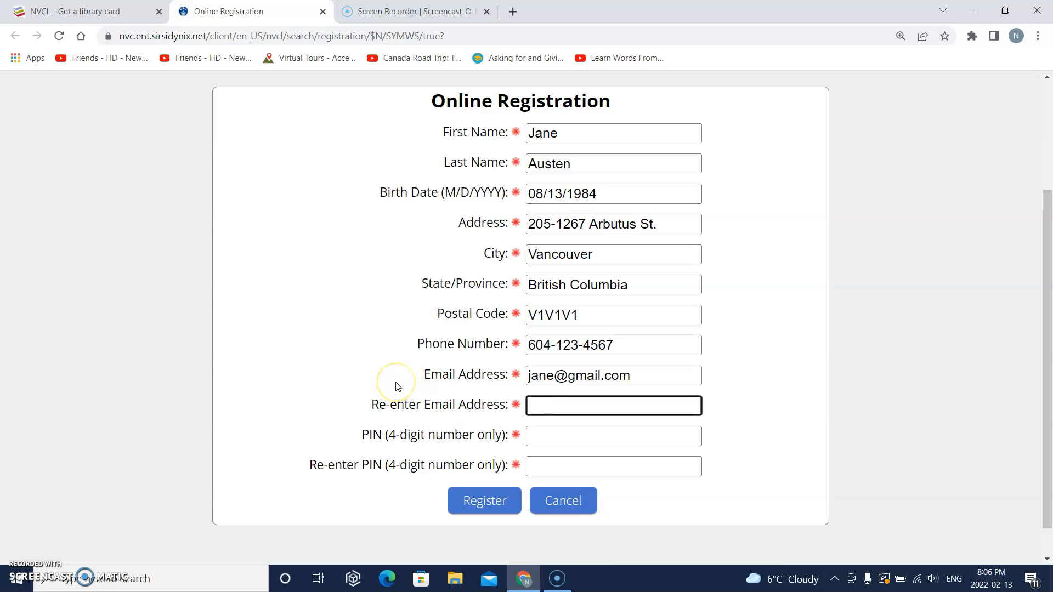
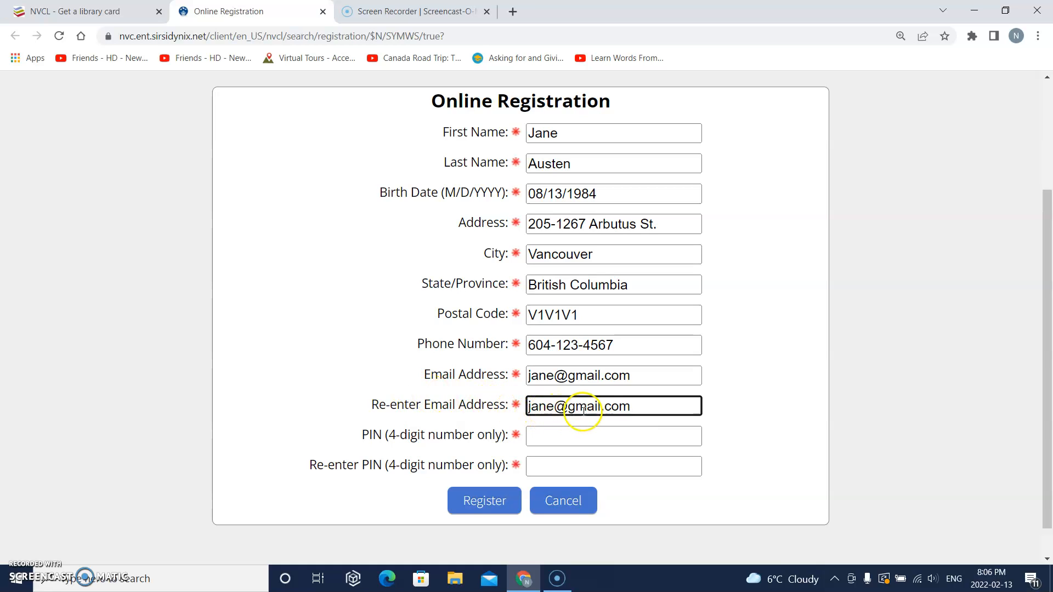
{"action": "mouse_move", "coordinate": [536, 383]}
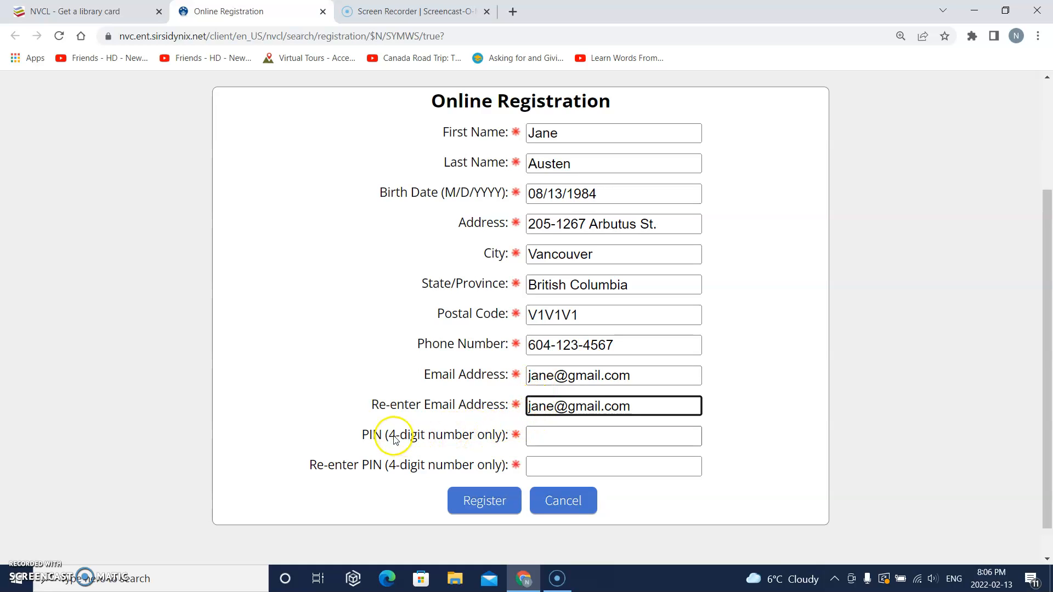
{"action": "mouse_move", "coordinate": [366, 443]}
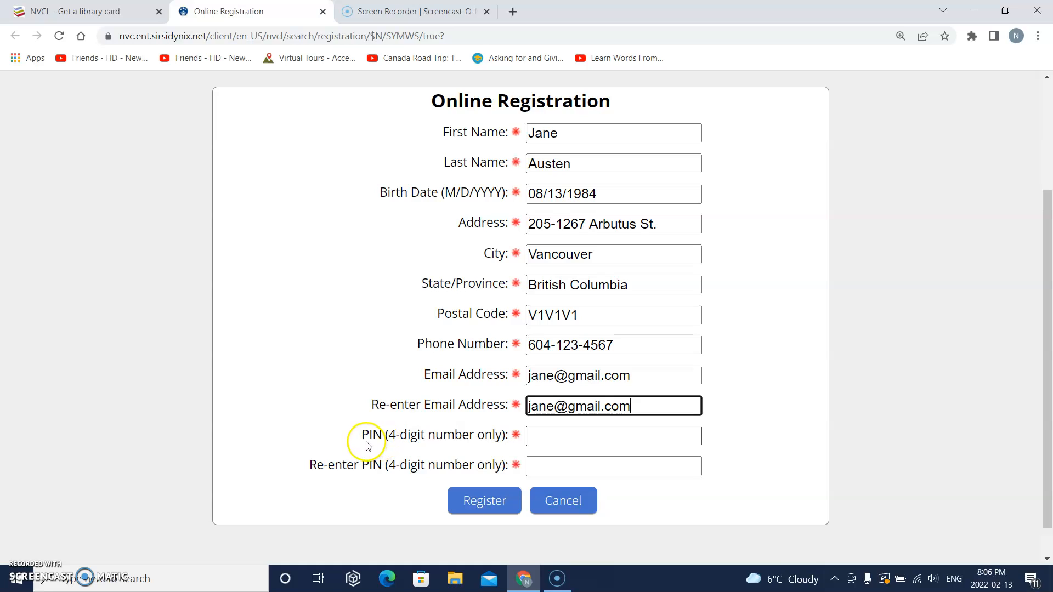
{"action": "mouse_move", "coordinate": [394, 447]}
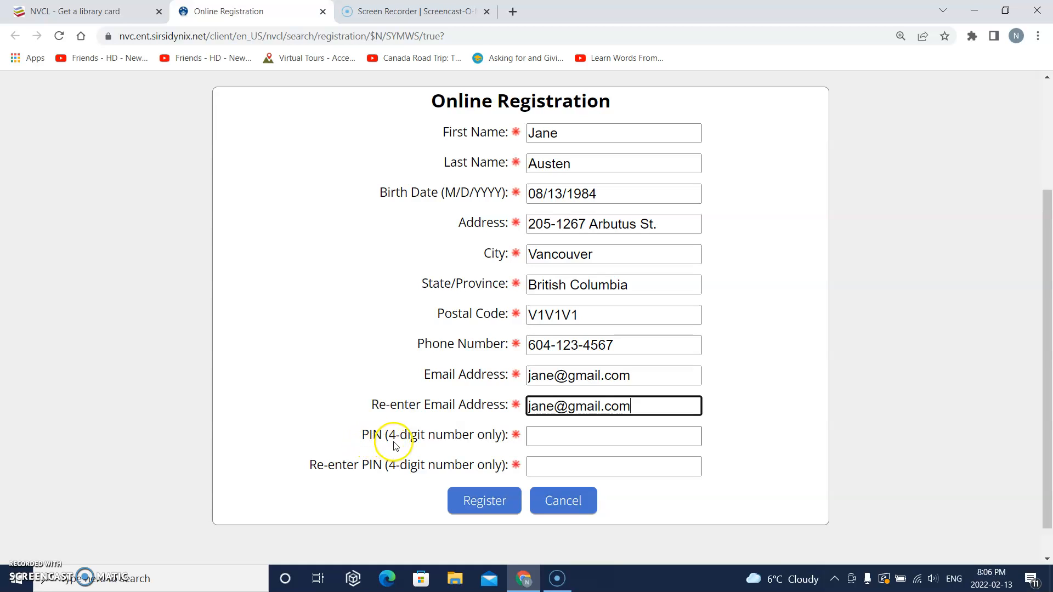
{"action": "mouse_move", "coordinate": [495, 445]}
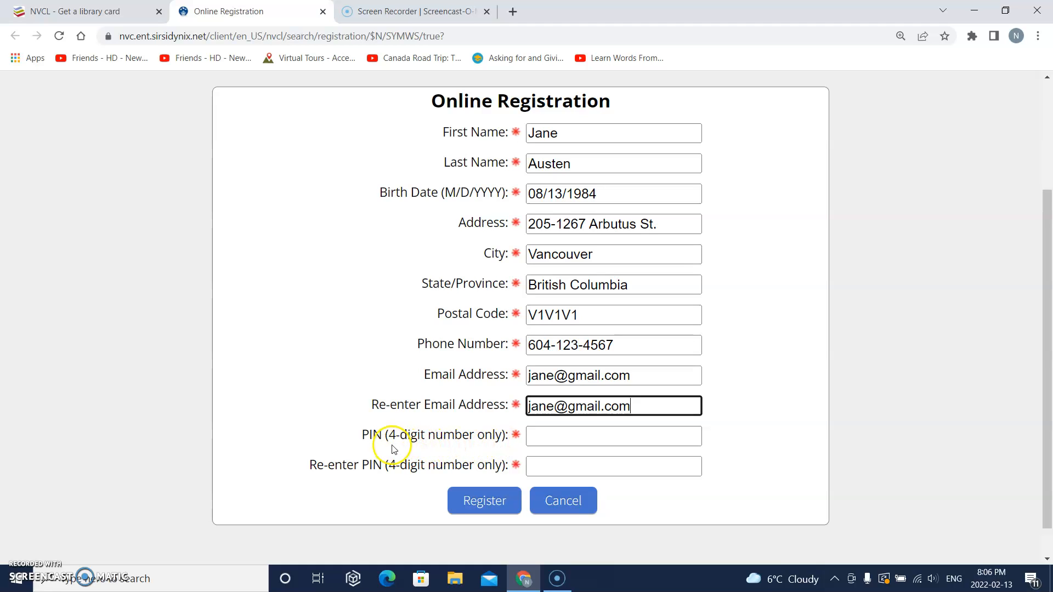
{"action": "mouse_move", "coordinate": [461, 444]}
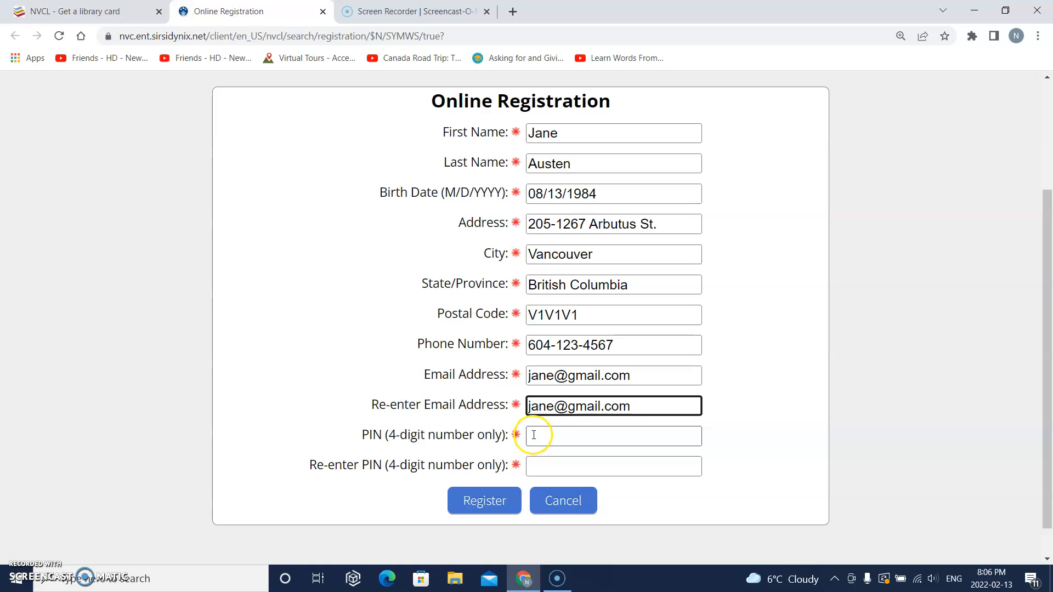
{"action": "left_click", "coordinate": [612, 435]}
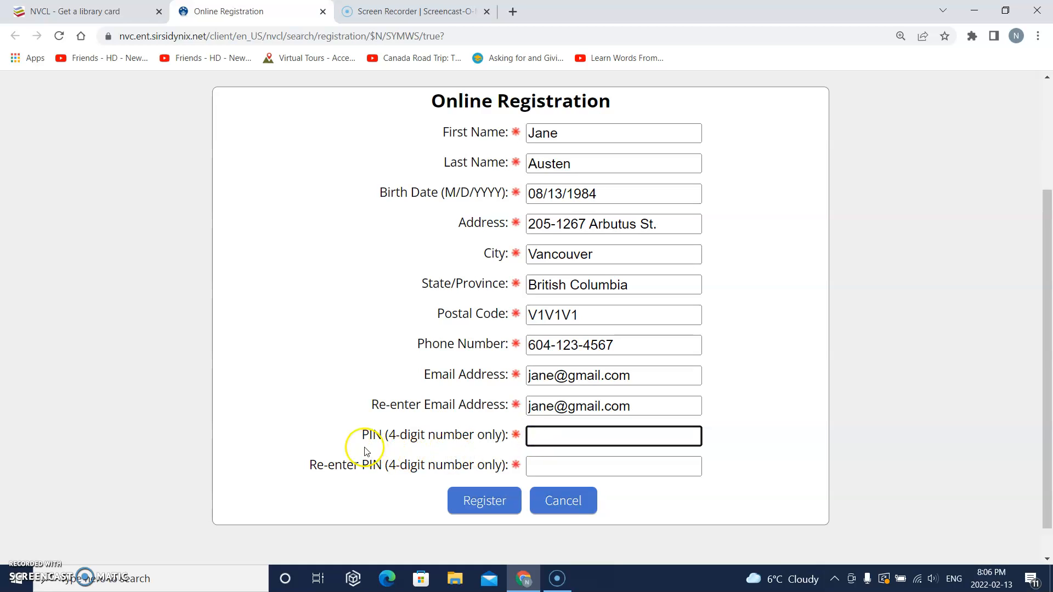
{"action": "mouse_move", "coordinate": [292, 437]}
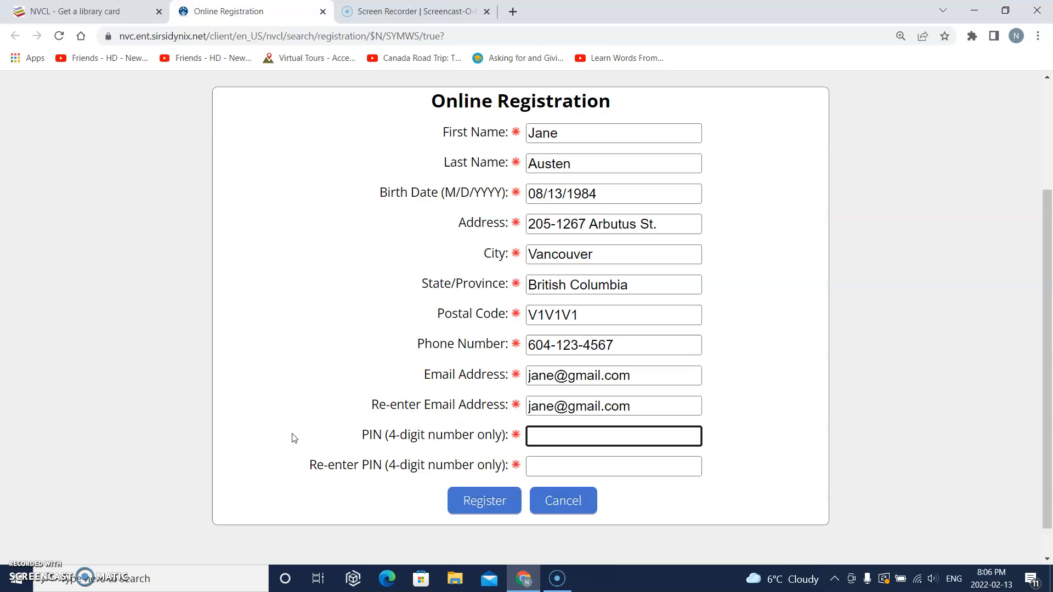
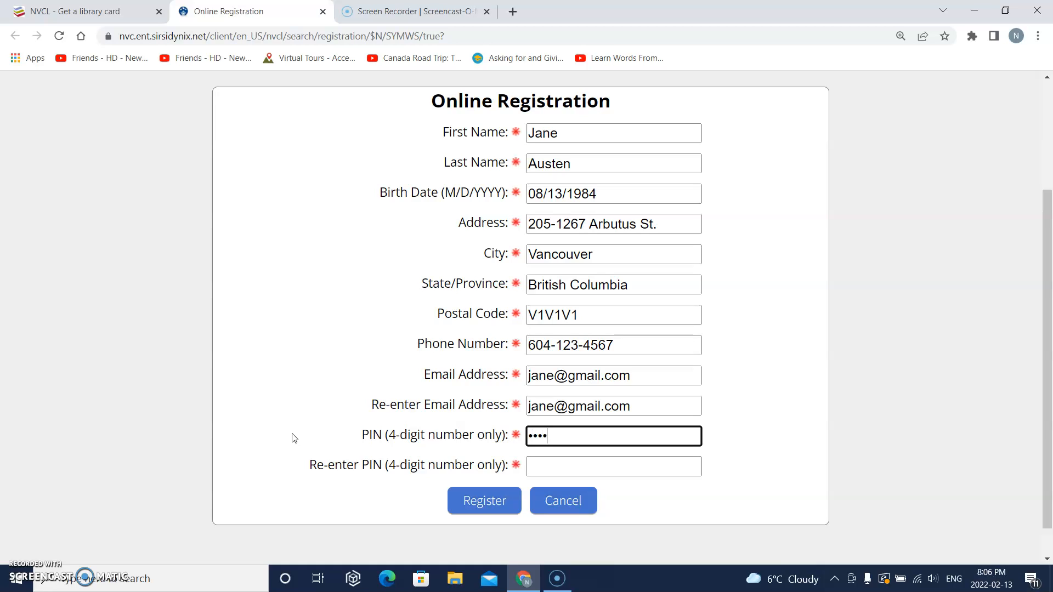
{"action": "mouse_move", "coordinate": [312, 475]}
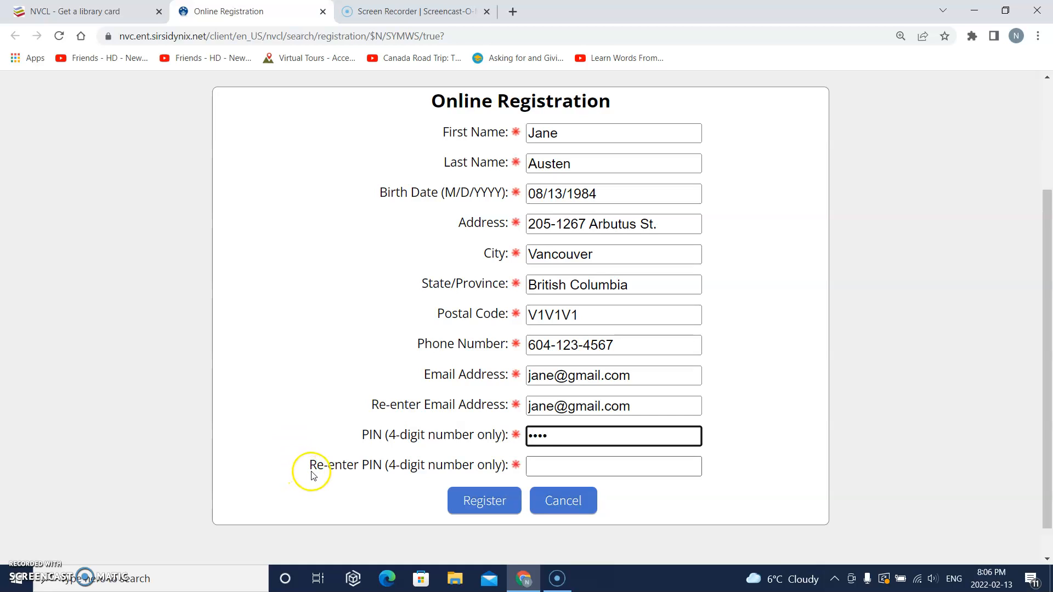
{"action": "mouse_move", "coordinate": [386, 477]}
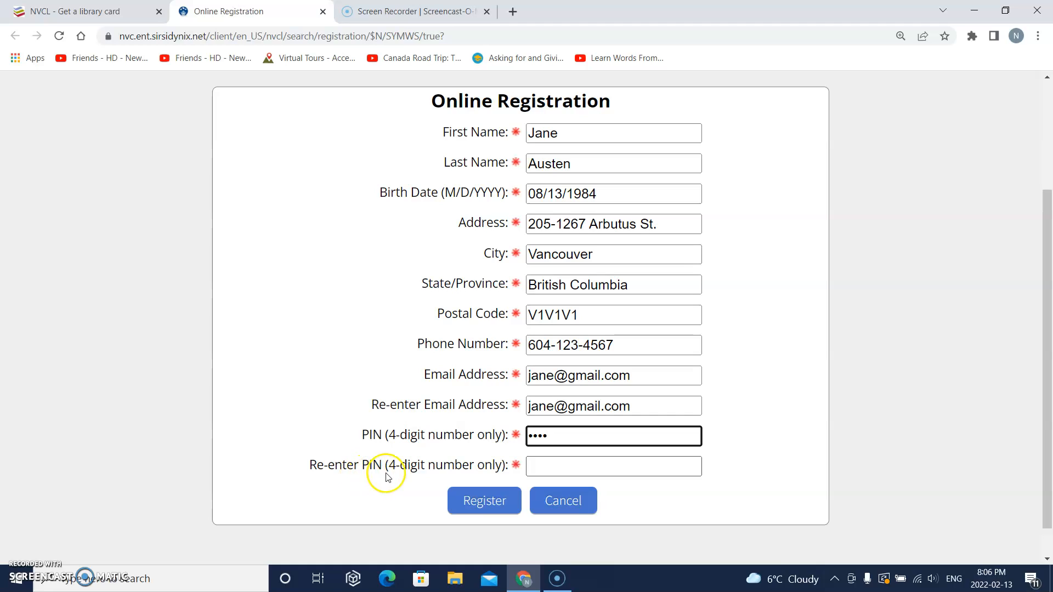
{"action": "mouse_move", "coordinate": [367, 451]}
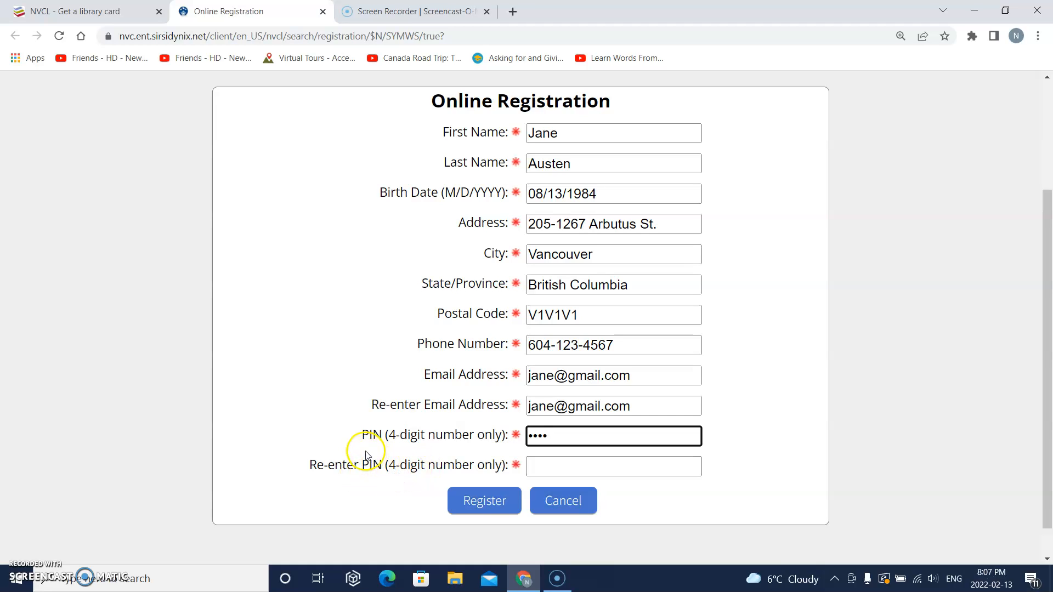
{"action": "mouse_move", "coordinate": [437, 470]}
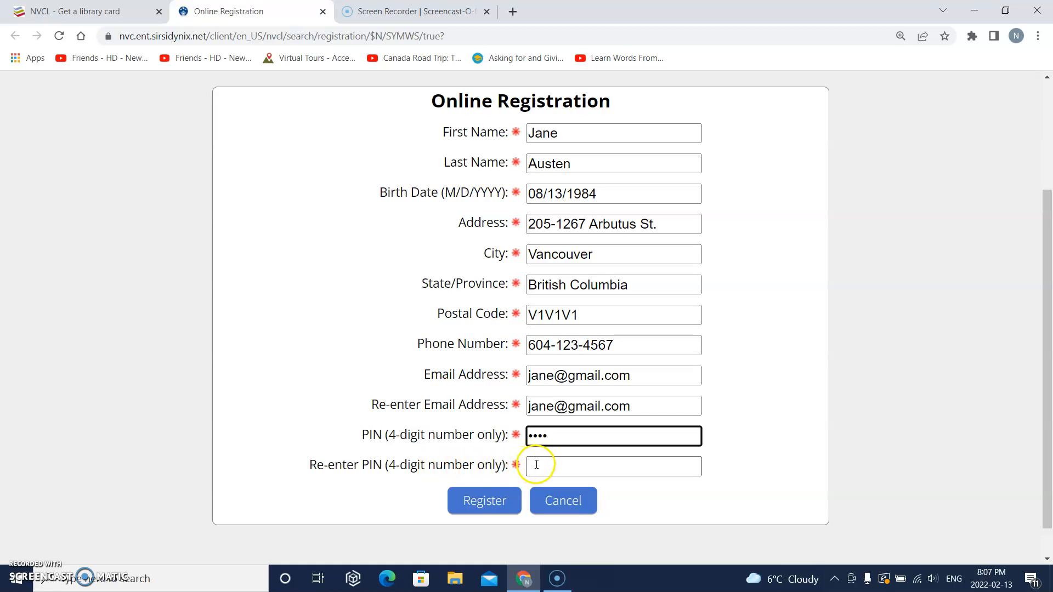
- Select the Re-enter PIN field to confirm the PIN
{"action": "left_click", "coordinate": [613, 465]}
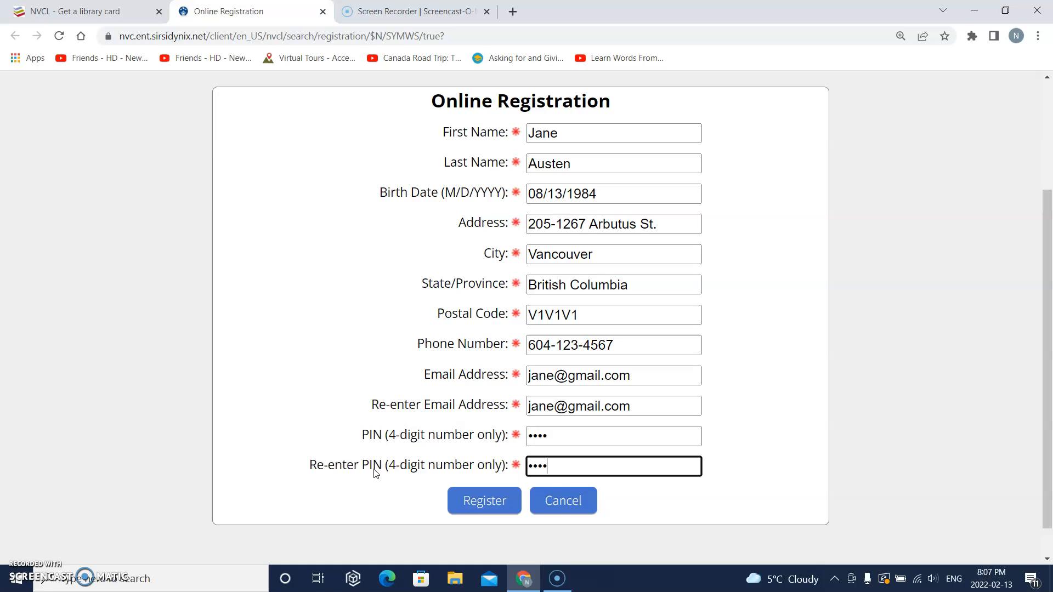
{"action": "mouse_move", "coordinate": [352, 289]}
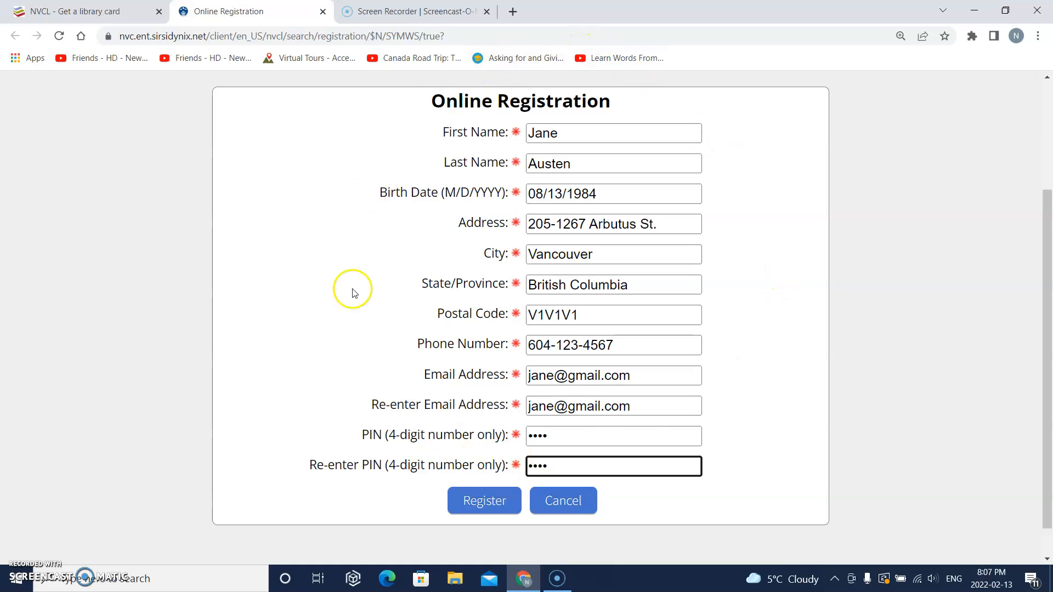
{"action": "mouse_move", "coordinate": [381, 511]}
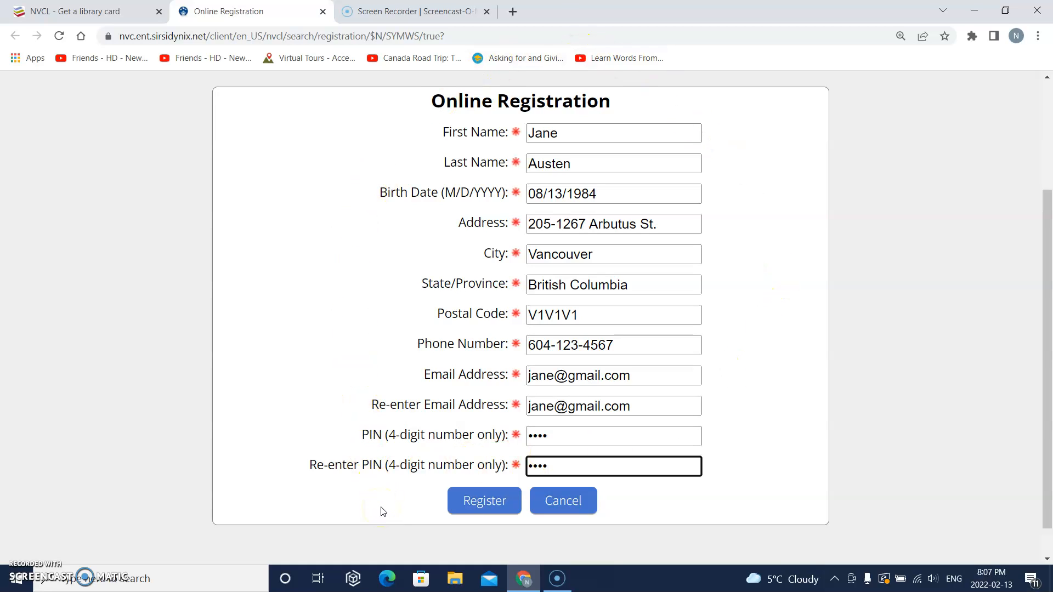
{"action": "mouse_move", "coordinate": [485, 501]}
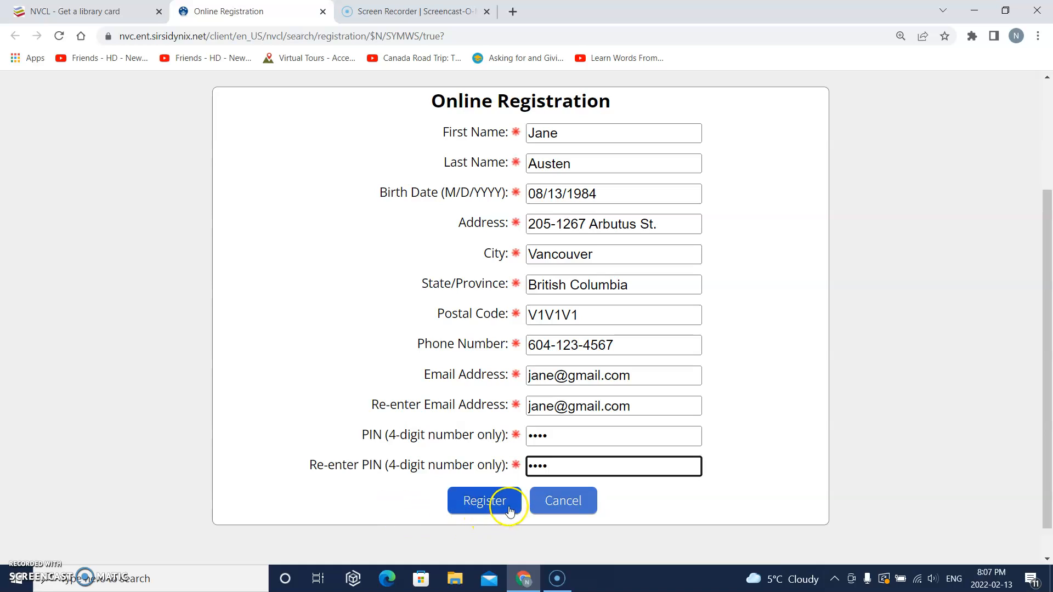